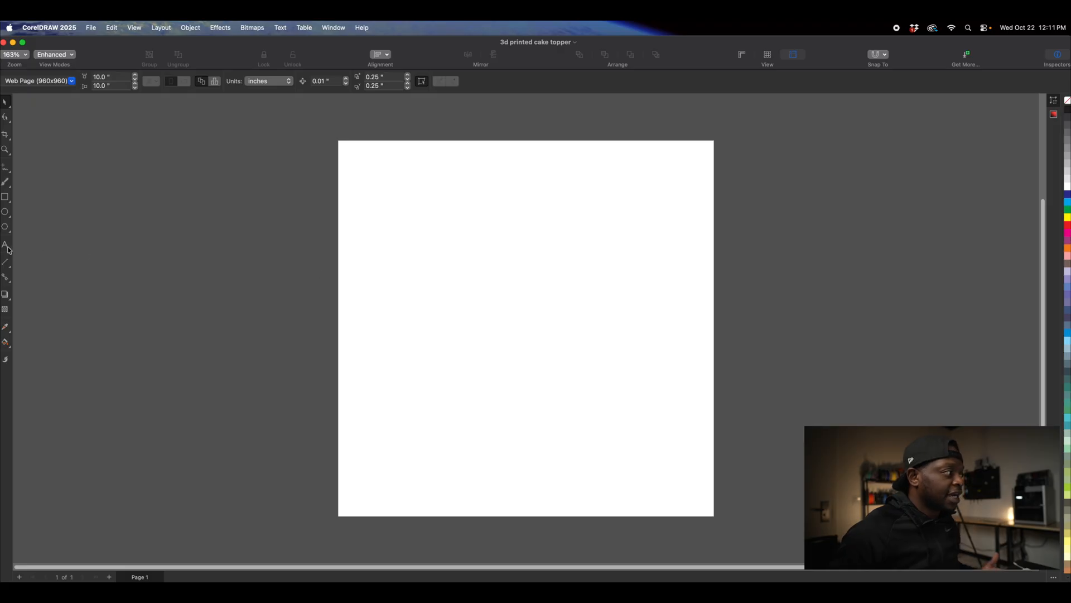
# Type 'Happy' and 'Birthday' on two lines with the Text tool in the Sweets Delight font.
pyautogui.click(6, 244)
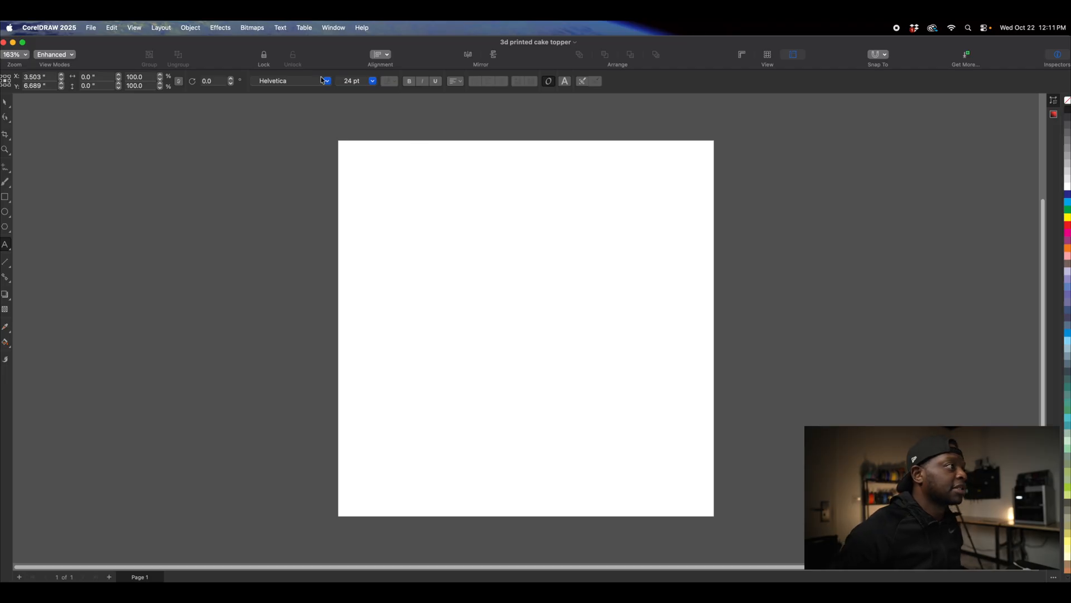
pyautogui.click(326, 80)
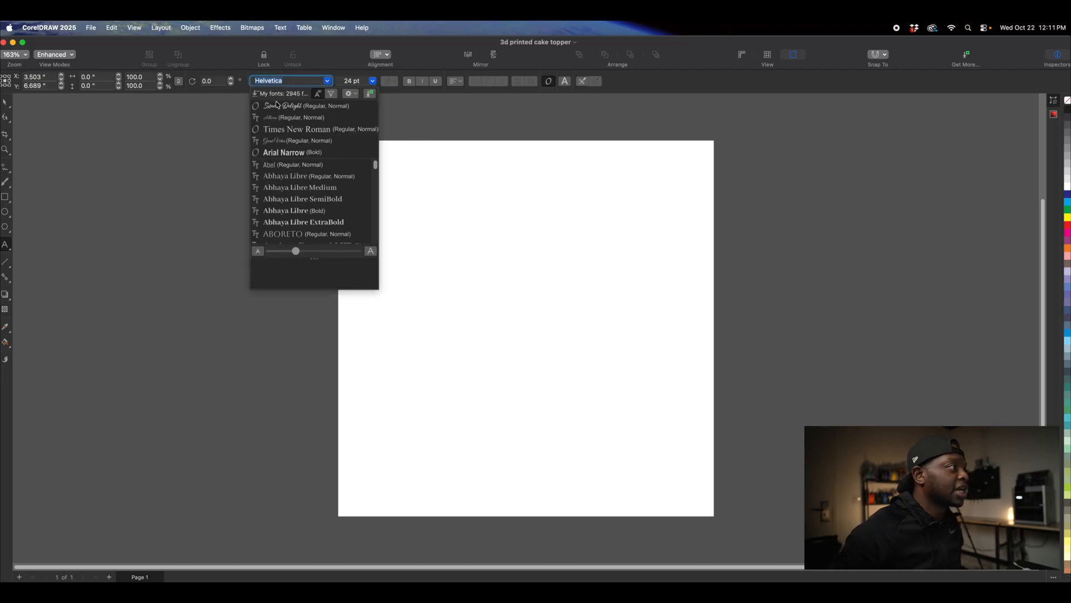
pyautogui.click(305, 105)
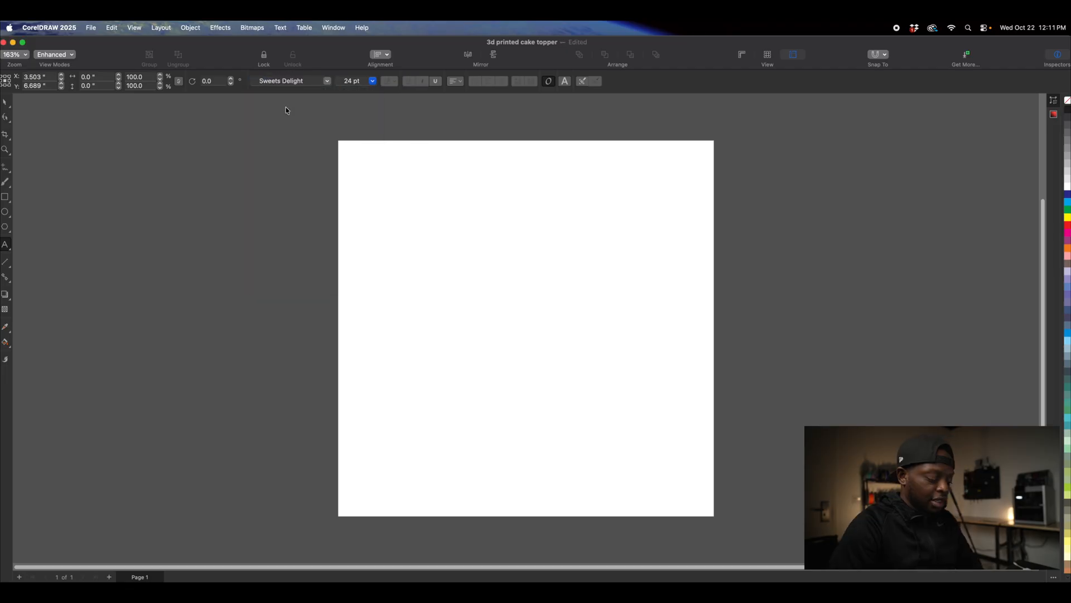
pyautogui.write('Happy')
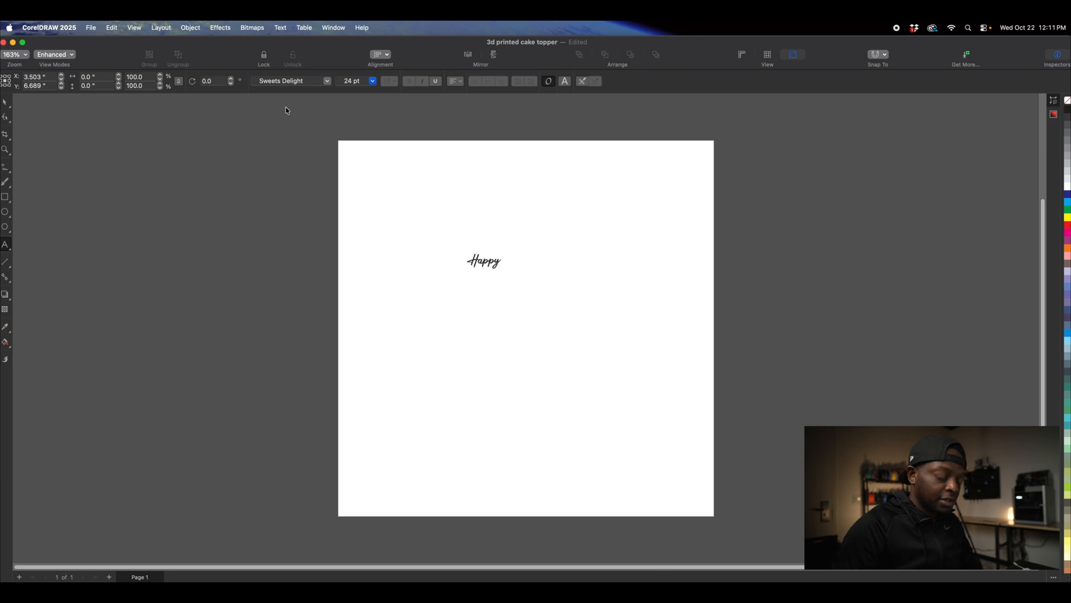
pyautogui.write('Birthday')
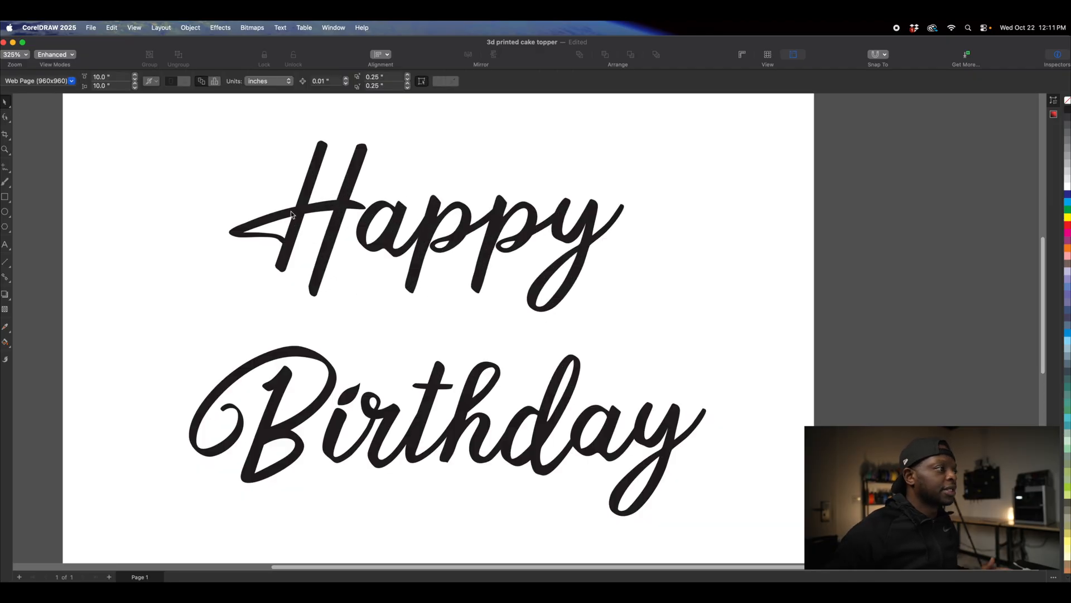
# Break the text apart into Happy and Birthday via Object commands and select Birthday to tuck it under Happy.
pyautogui.click(191, 27)
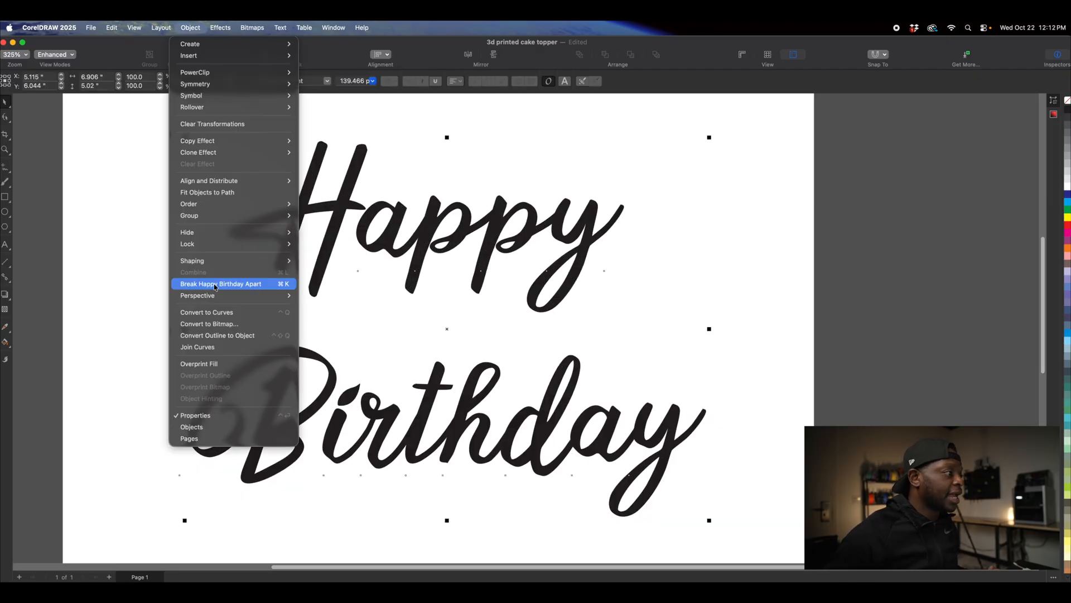
pyautogui.click(220, 284)
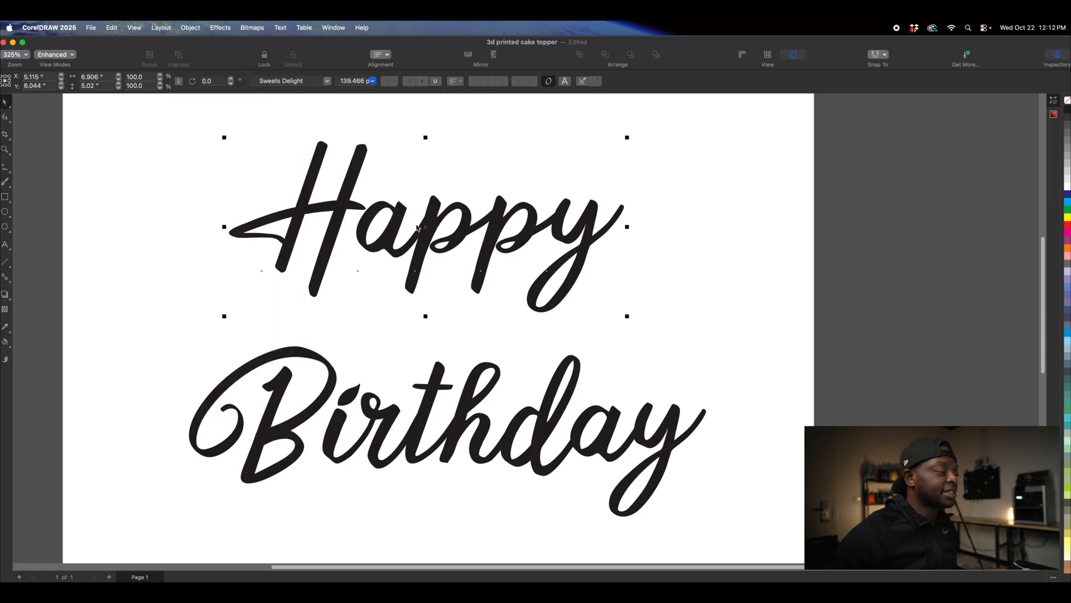
pyautogui.click(191, 27)
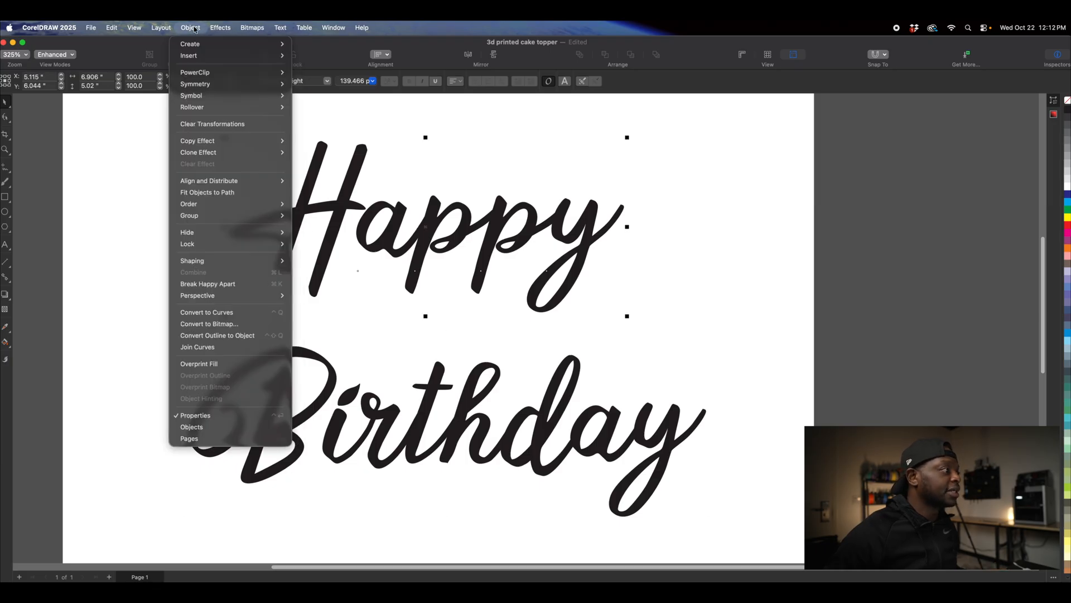
pyautogui.moveTo(207, 283)
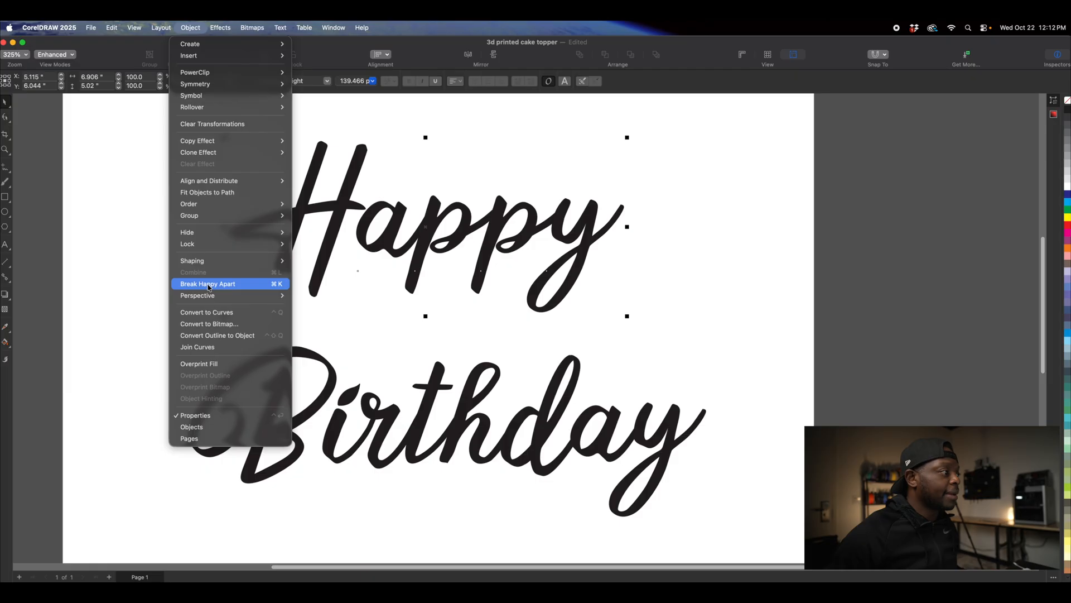
pyautogui.click(208, 283)
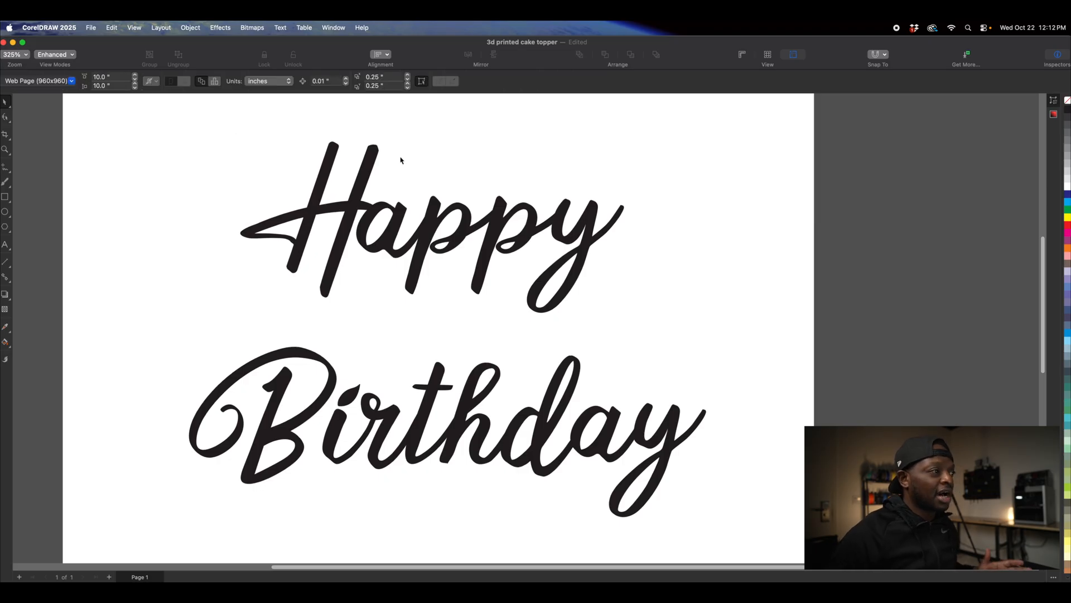
pyautogui.click(389, 412)
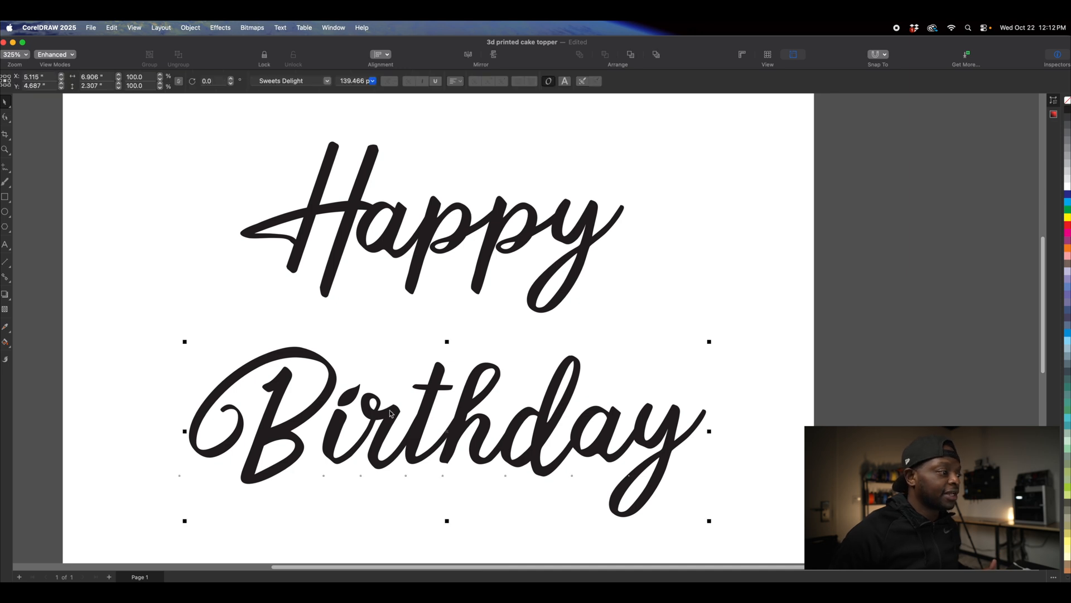
pyautogui.click(189, 27)
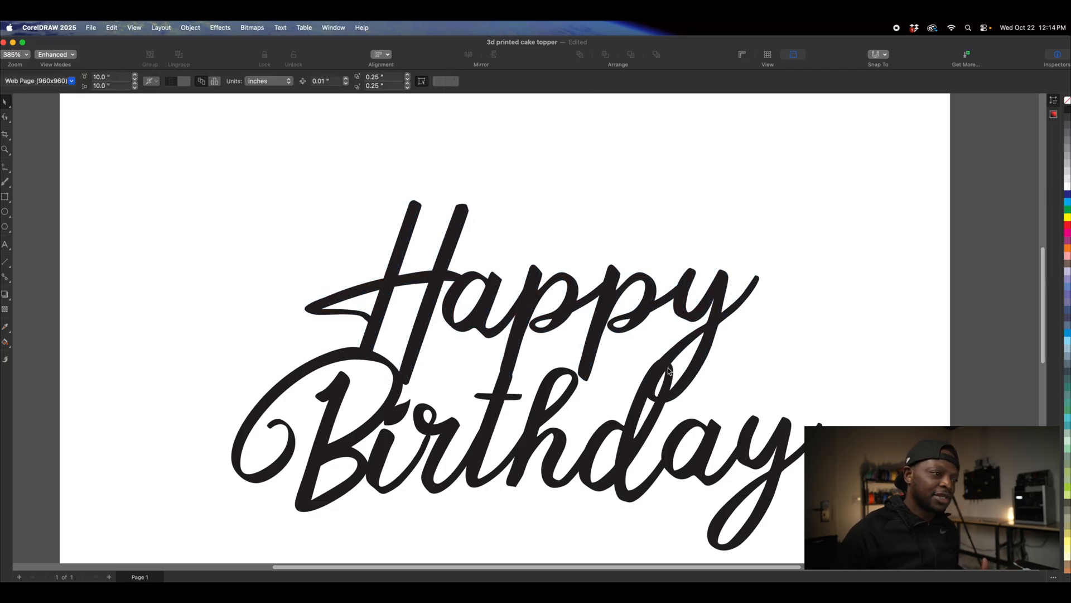
pyautogui.moveTo(502, 271)
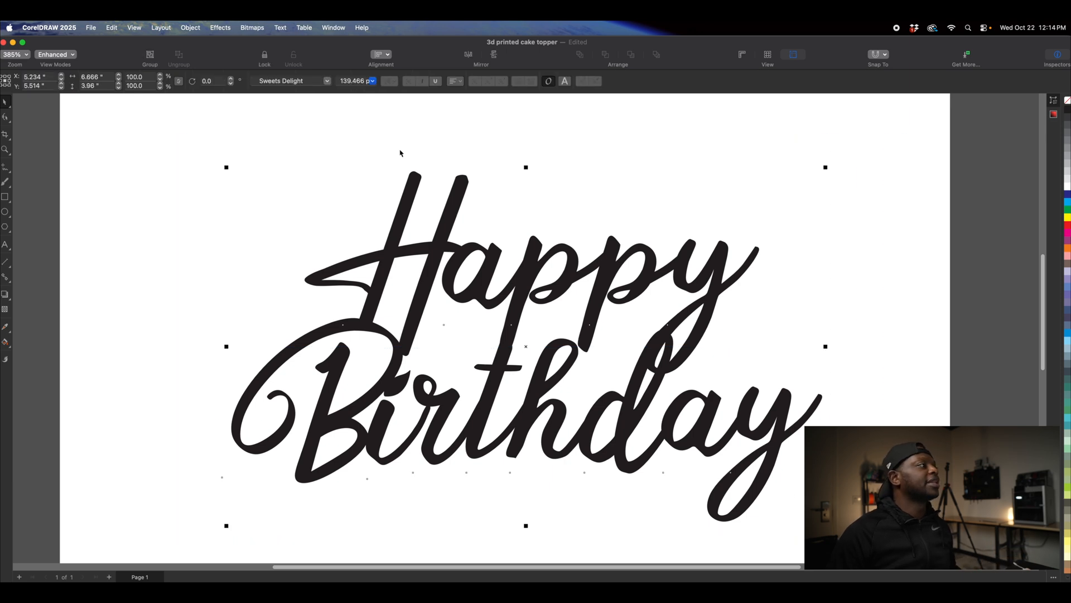
pyautogui.moveTo(225, 165)
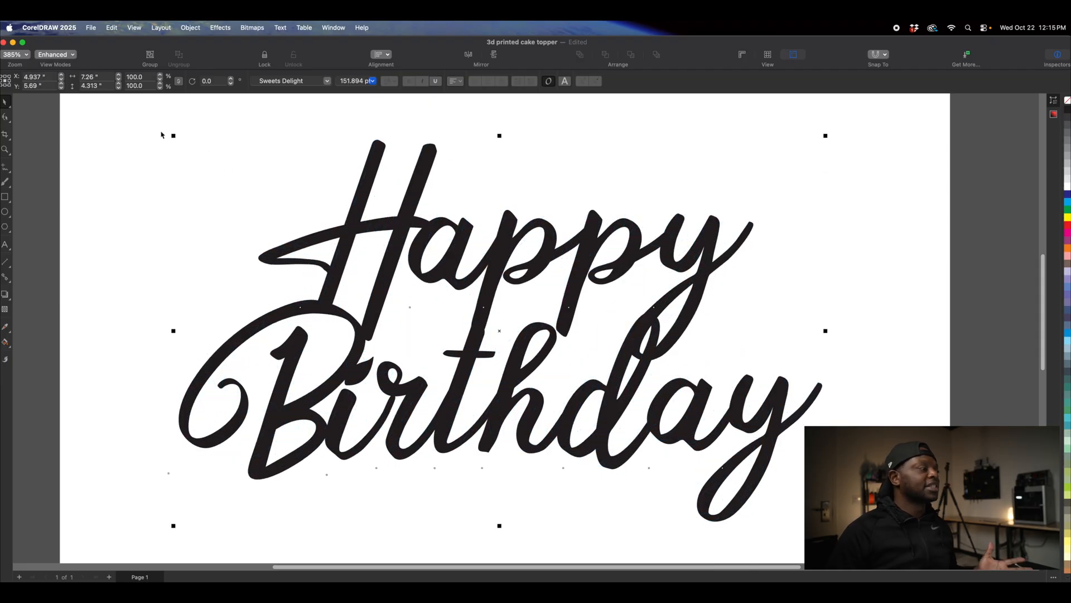
# Zoom out to view the enlarged Happy Birthday lockup within the page.
pyautogui.scroll(-3)
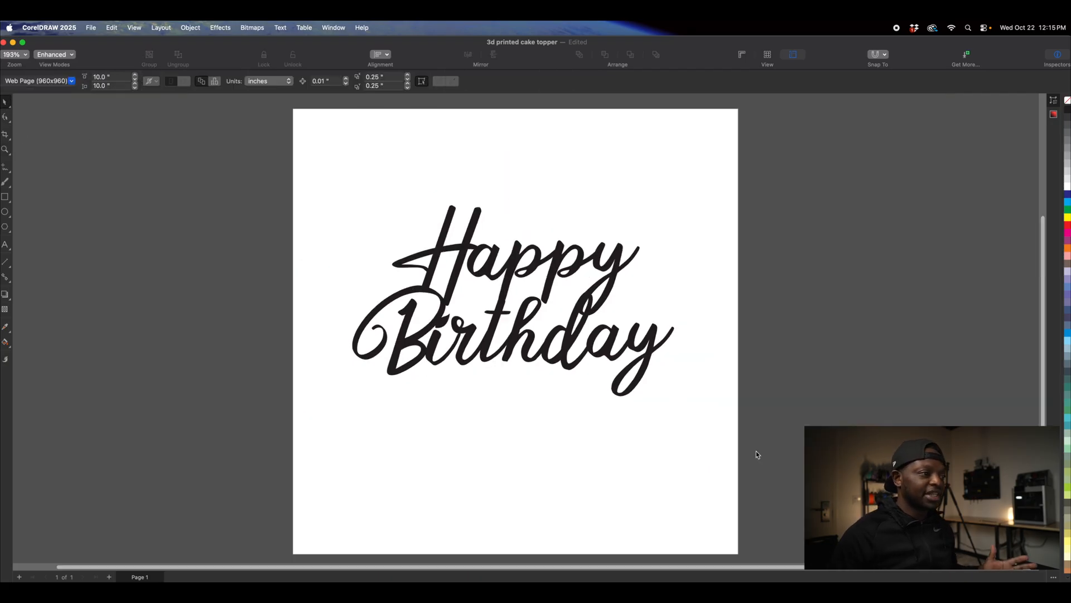
pyautogui.moveTo(566, 320)
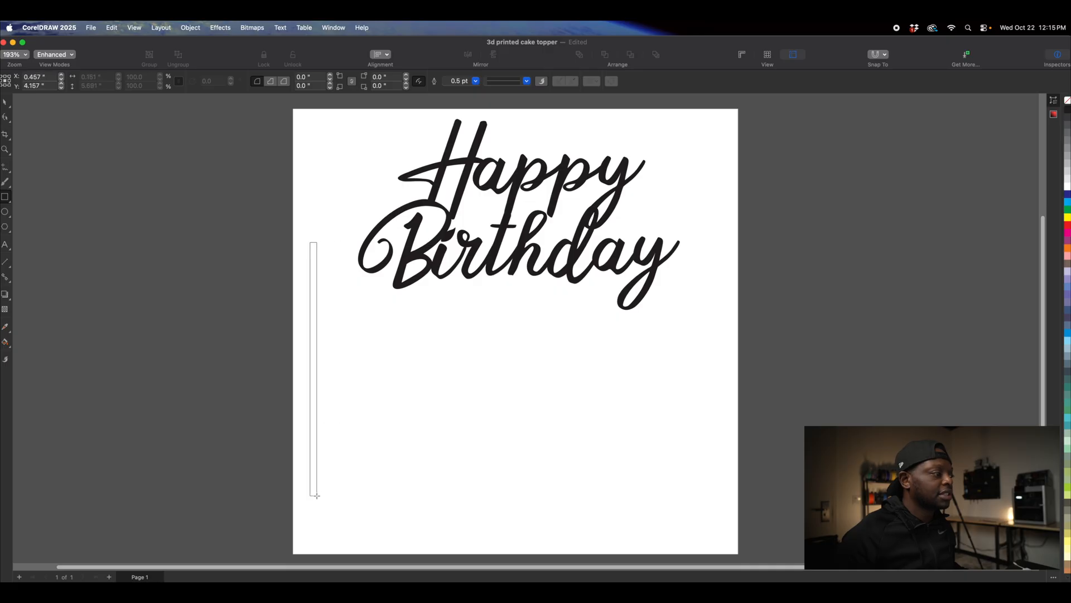
# Draw a tall narrow rectangle stake with a Hairline outline and a pointed chamfered bottom.
pyautogui.click(313, 369)
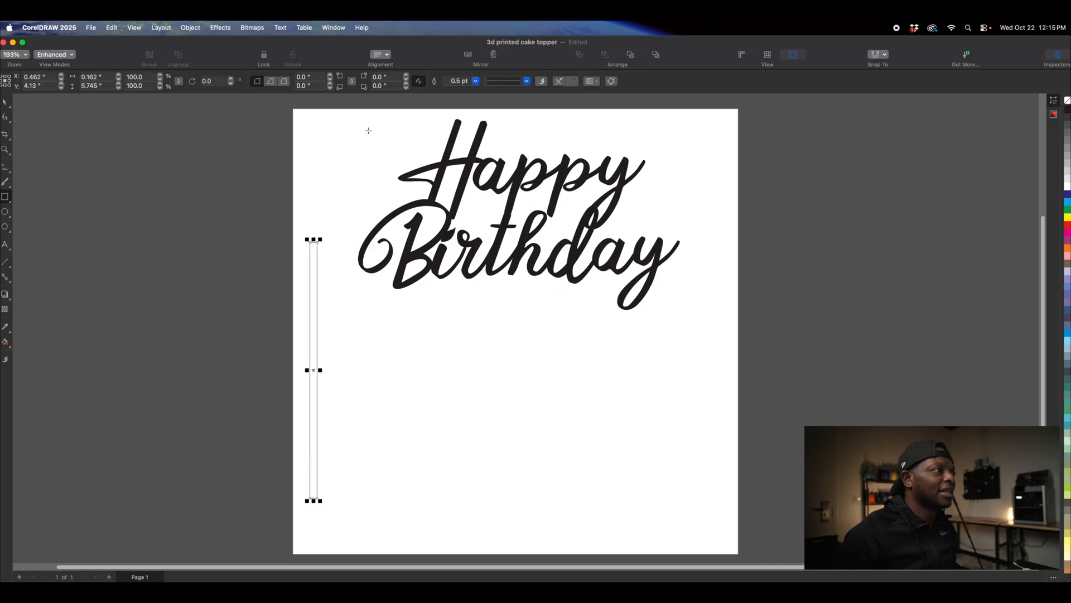
pyautogui.click(475, 80)
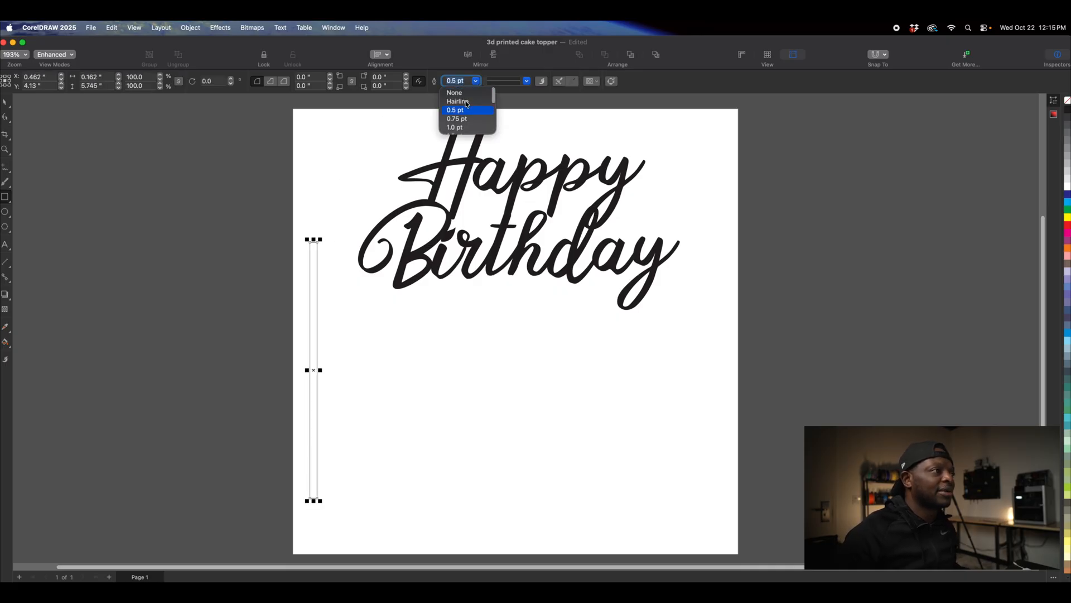
pyautogui.click(458, 102)
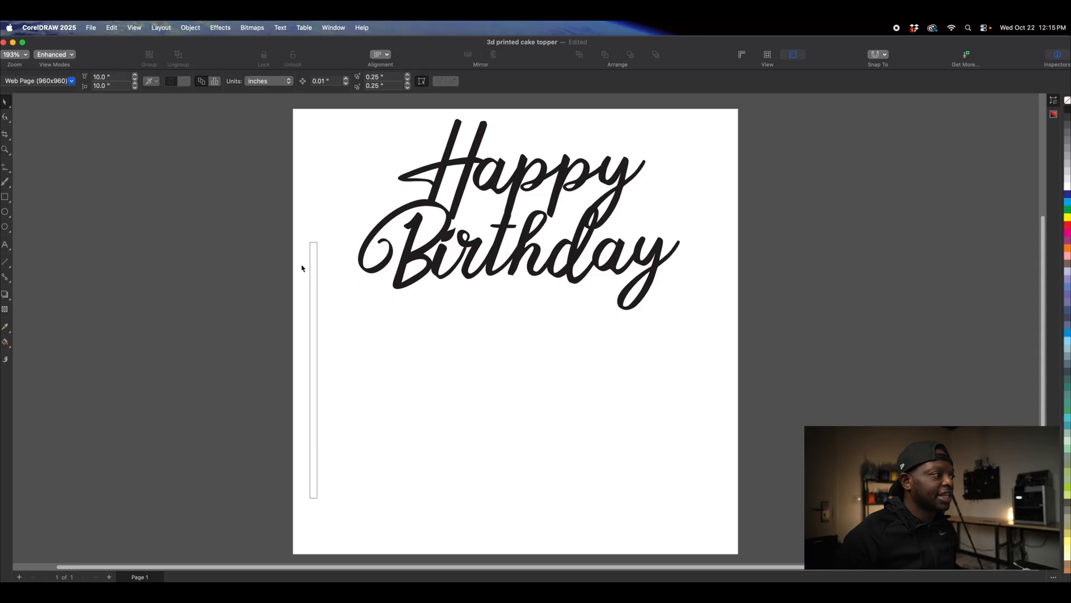
pyautogui.moveTo(313, 476)
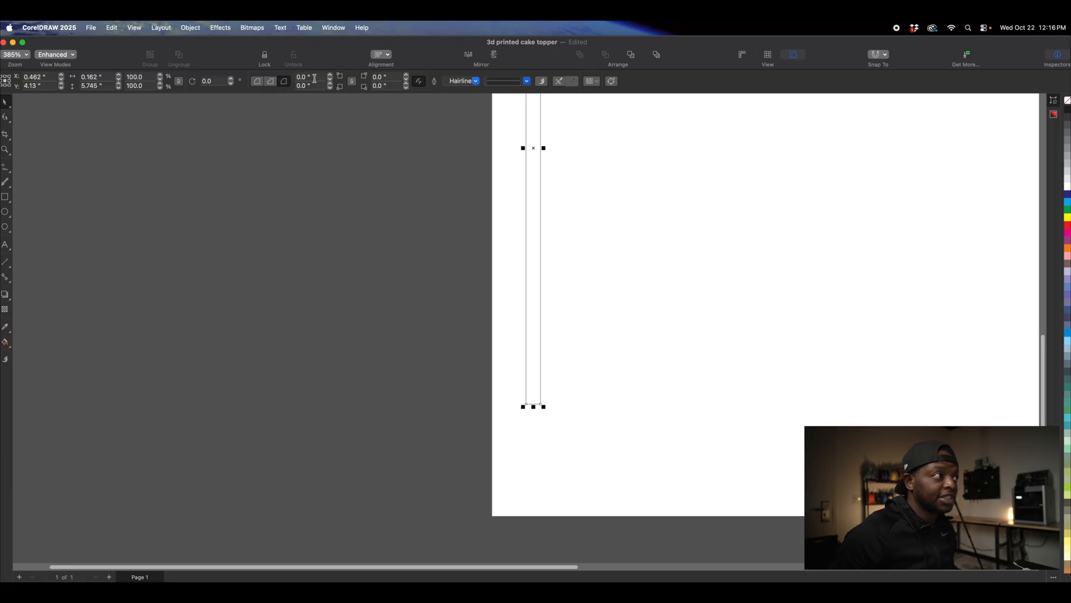
pyautogui.moveTo(481, 319)
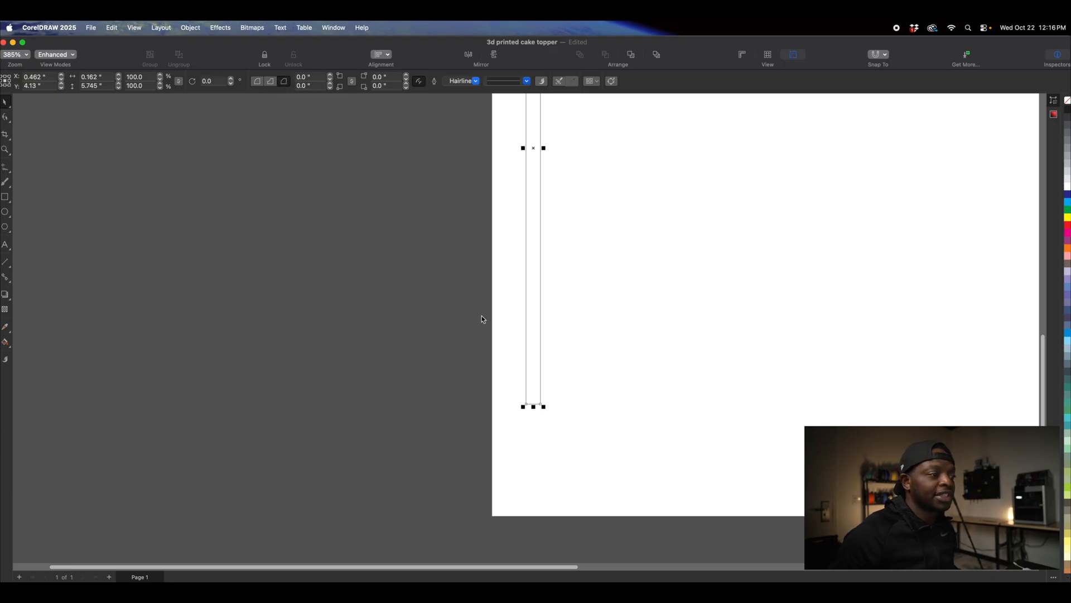
pyautogui.moveTo(430, 128)
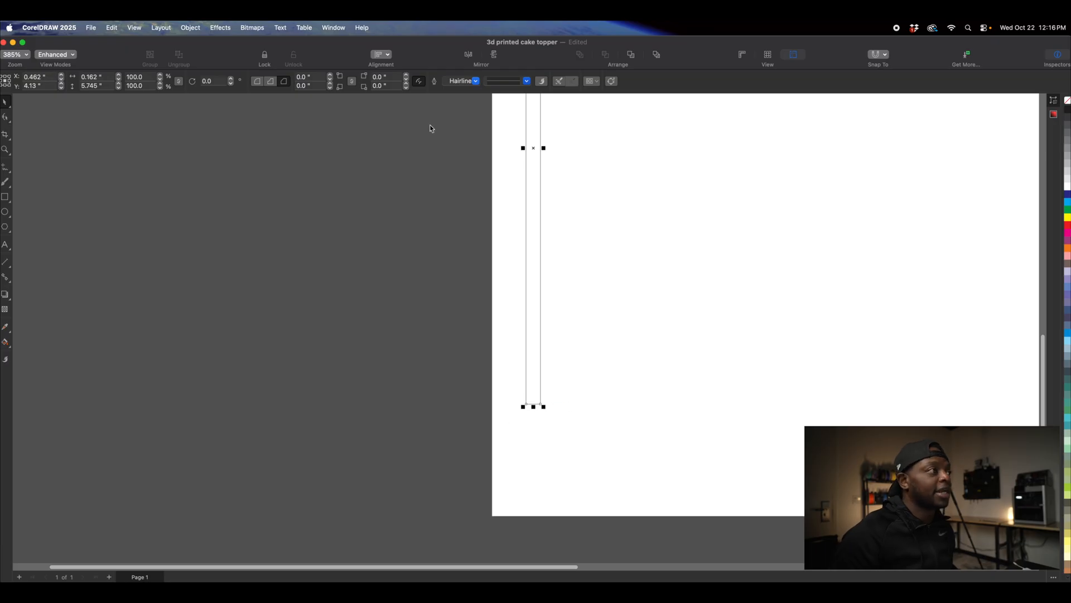
pyautogui.moveTo(353, 84)
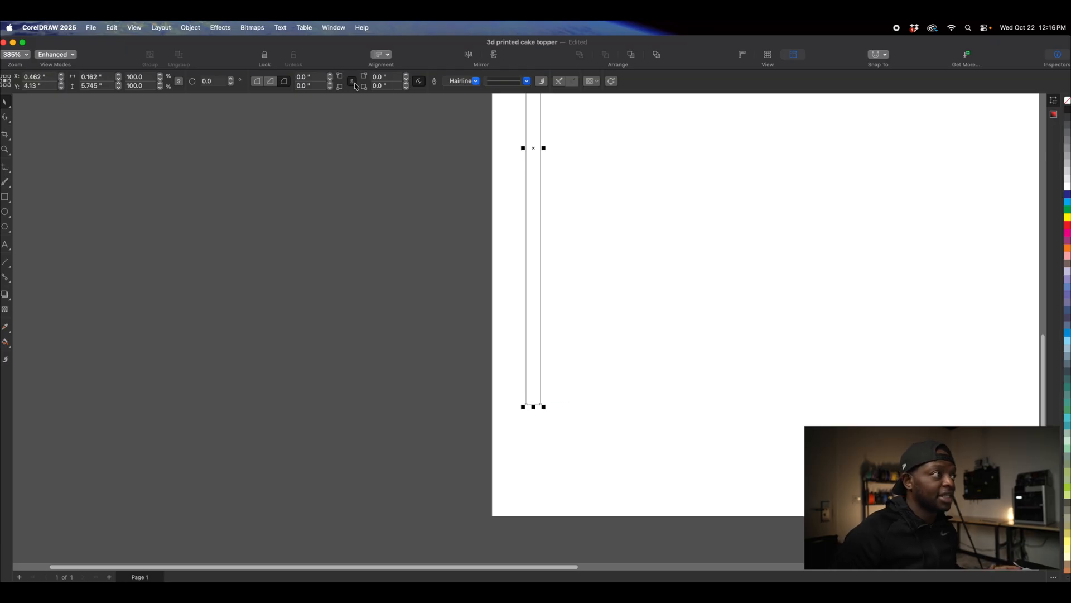
pyautogui.moveTo(305, 96)
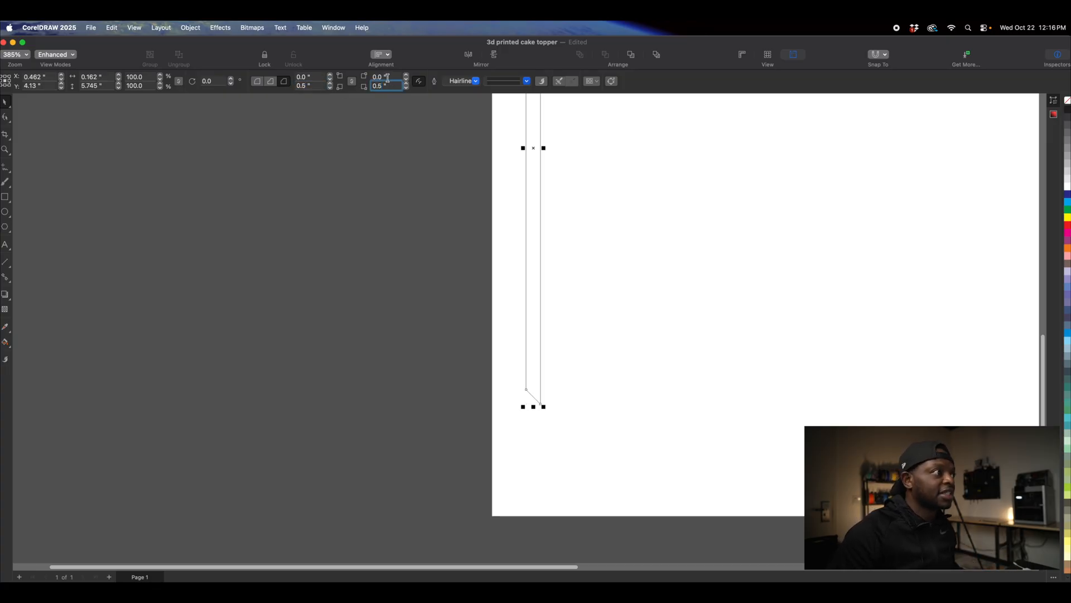
pyautogui.click(211, 217)
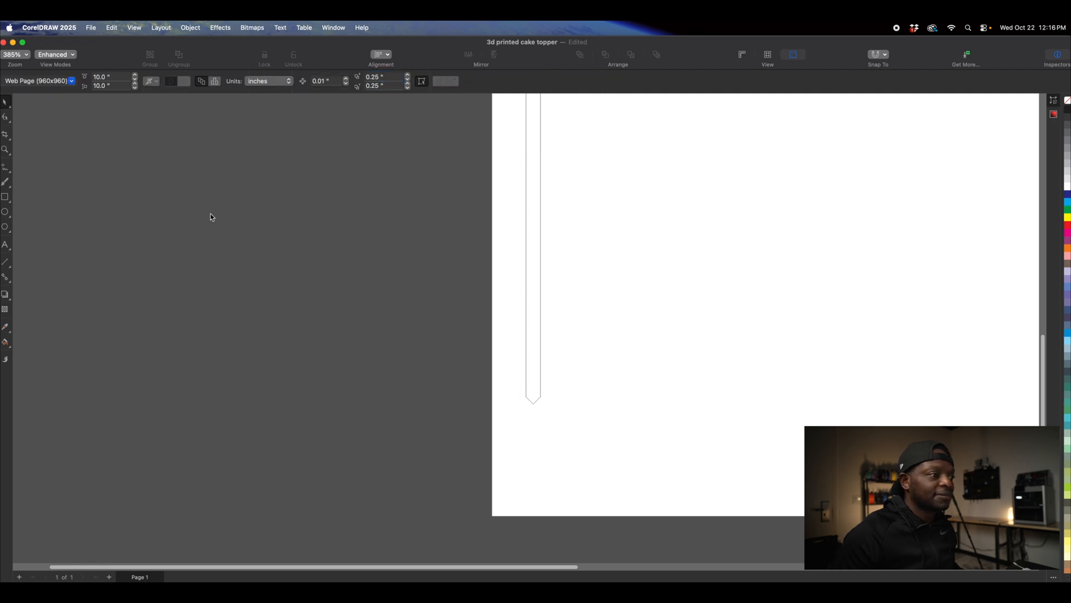
pyautogui.moveTo(549, 386)
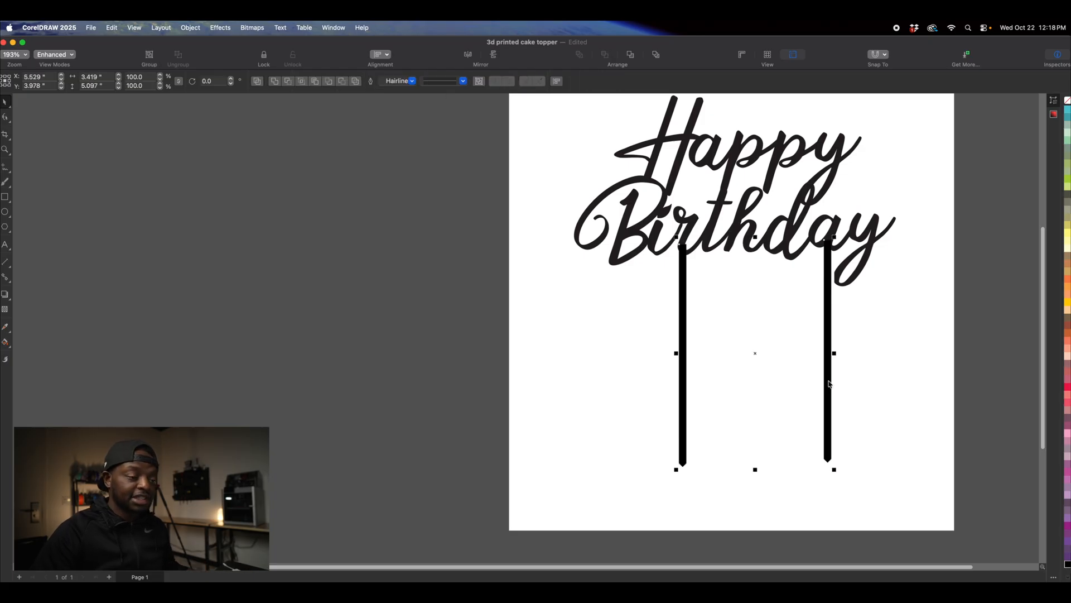
# Align the two black pointed stakes beneath the Birthday lettering using the Alignment options.
pyautogui.click(379, 55)
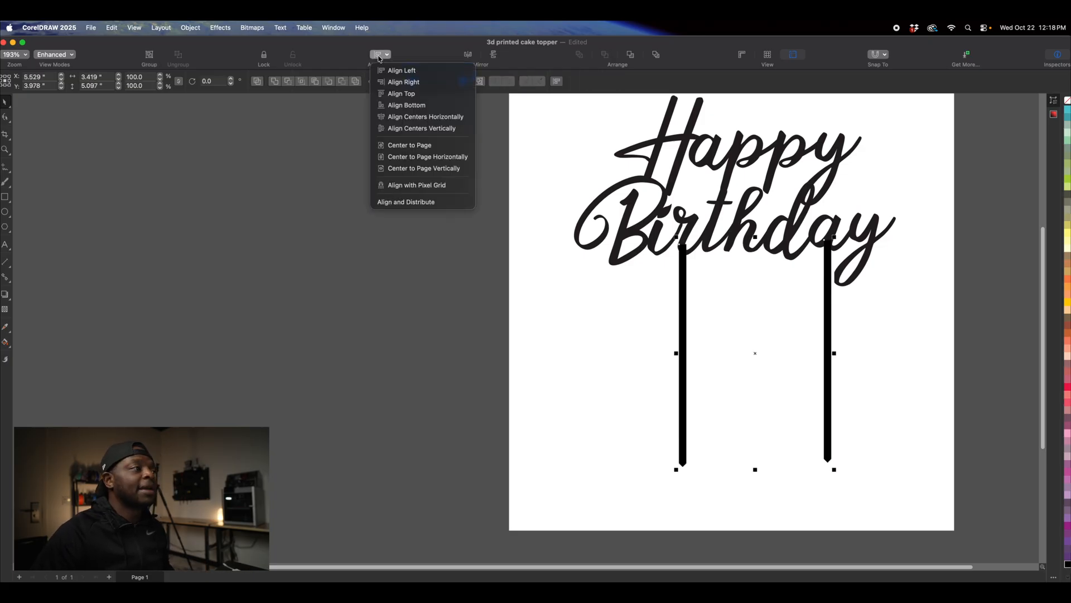
pyautogui.moveTo(402, 94)
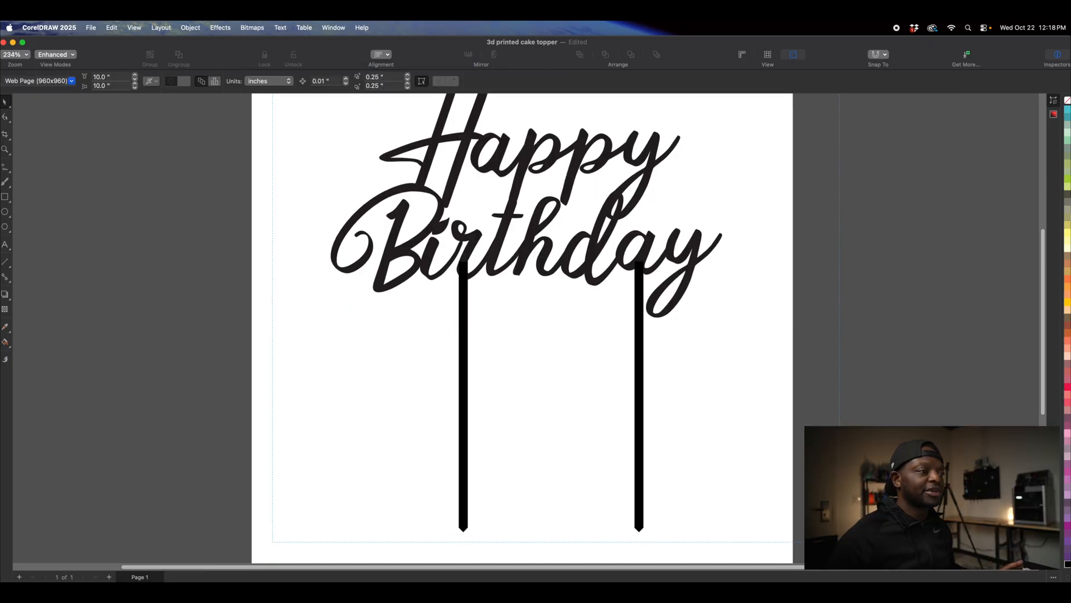
# Convert the whole topper artwork to a 300 dpi Black and White (1-bit) bitmap.
pyautogui.click(252, 27)
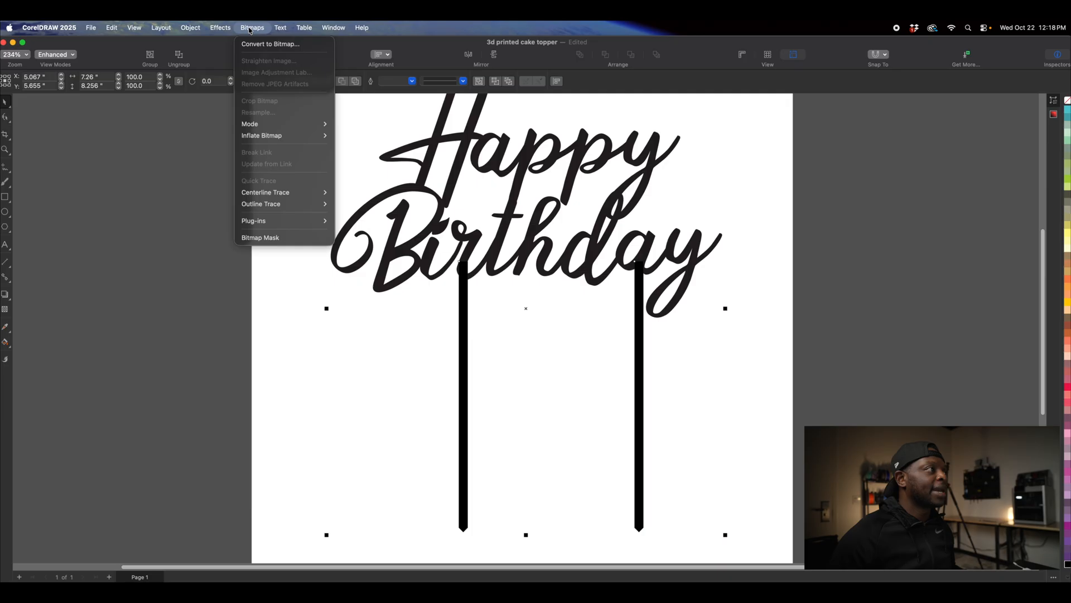
pyautogui.click(270, 44)
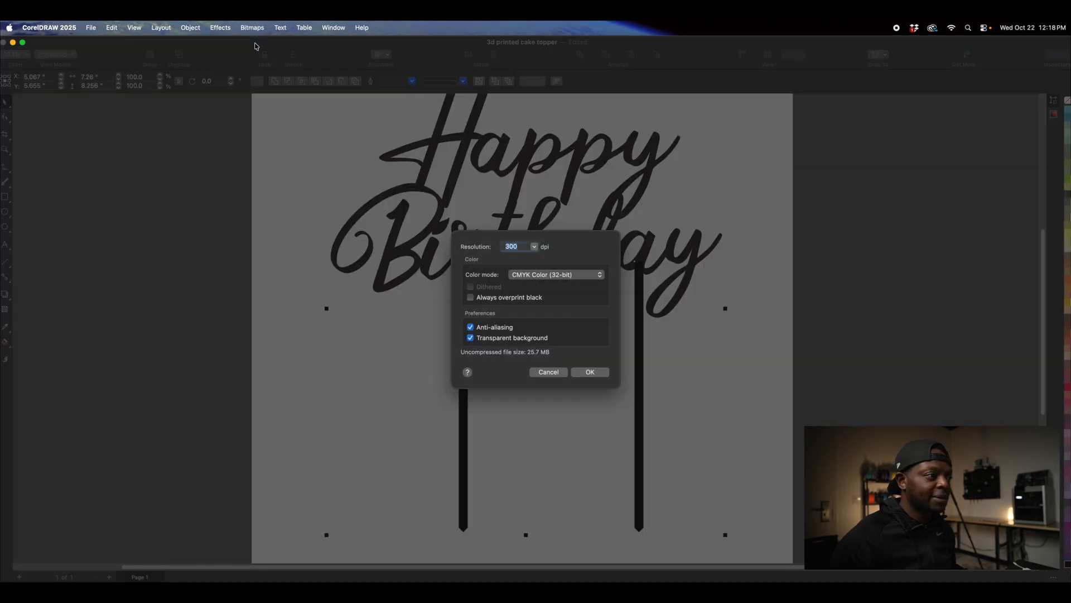
pyautogui.click(556, 274)
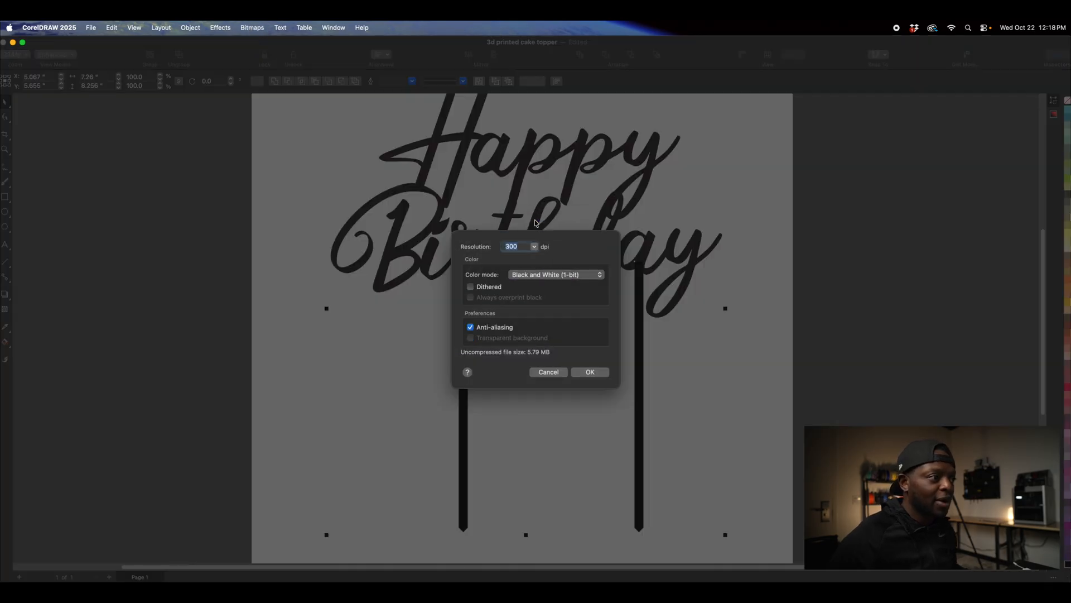
pyautogui.click(589, 371)
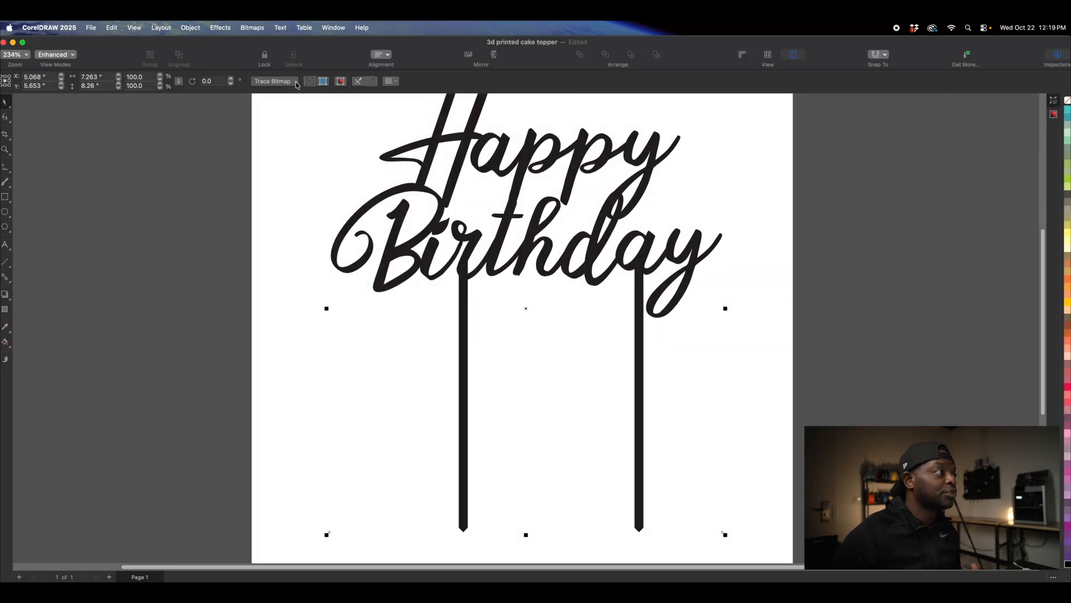
# Outline-trace the bitmap as Line art with Delete original kept on.
pyautogui.click(272, 80)
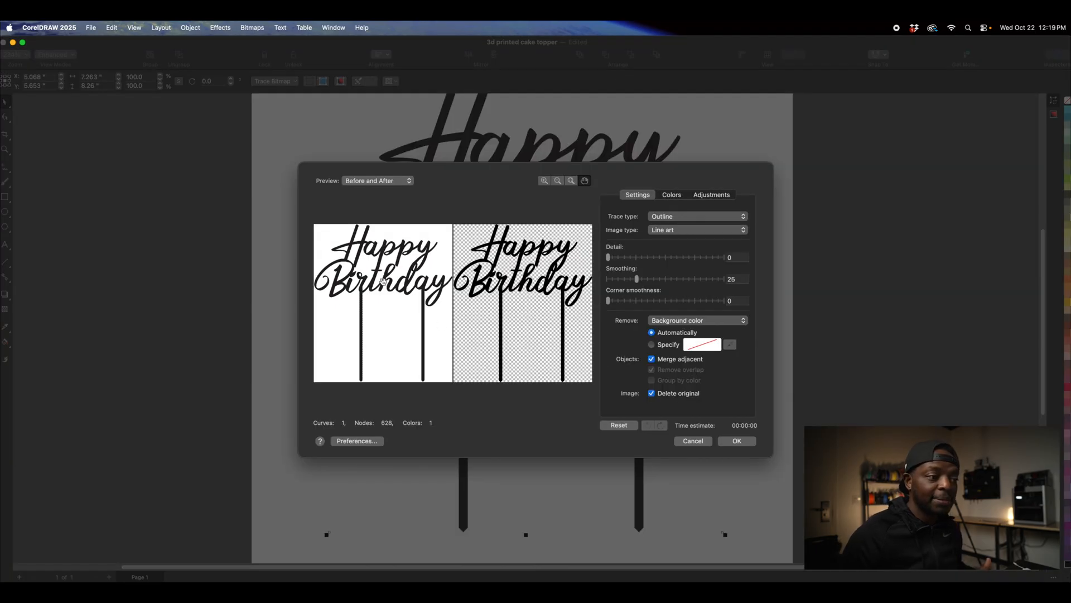
pyautogui.click(736, 441)
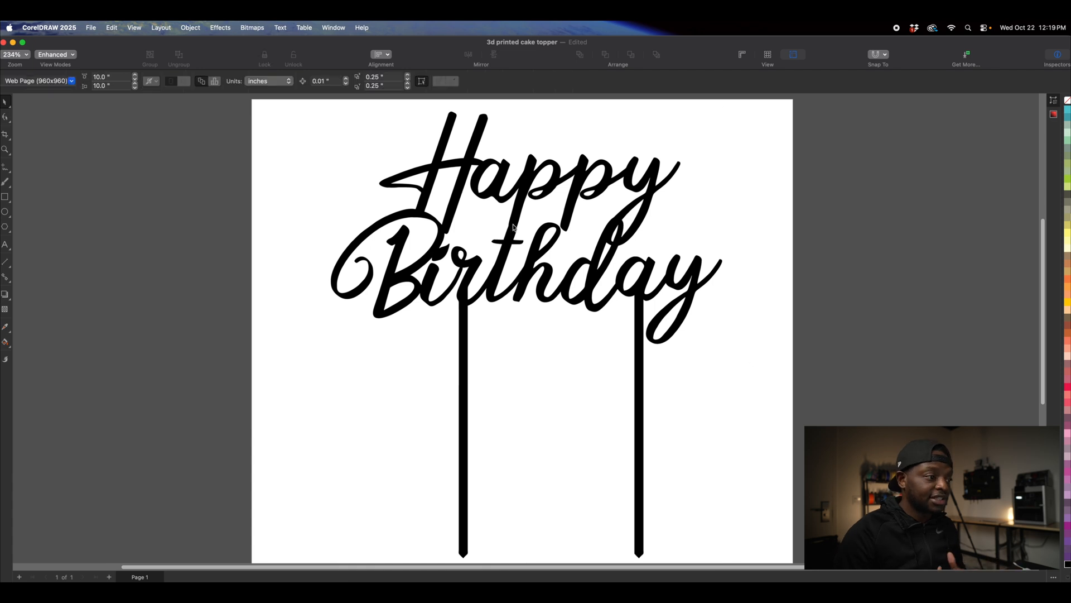
pyautogui.moveTo(469, 180)
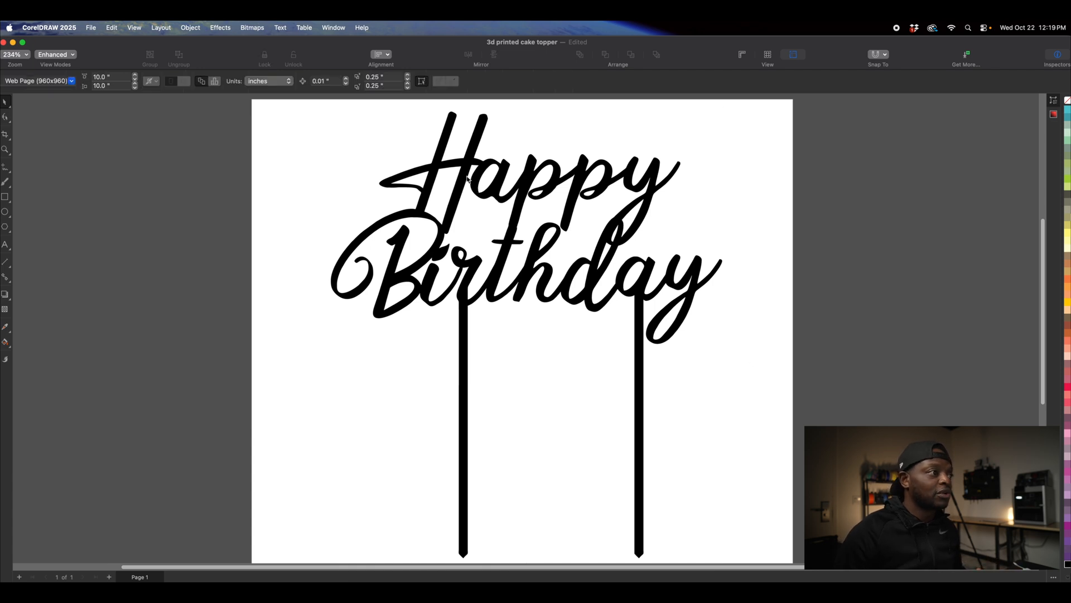
# Set a Hairline outline and Smart Fill the traced lettering into one hot pink shape.
pyautogui.click(293, 80)
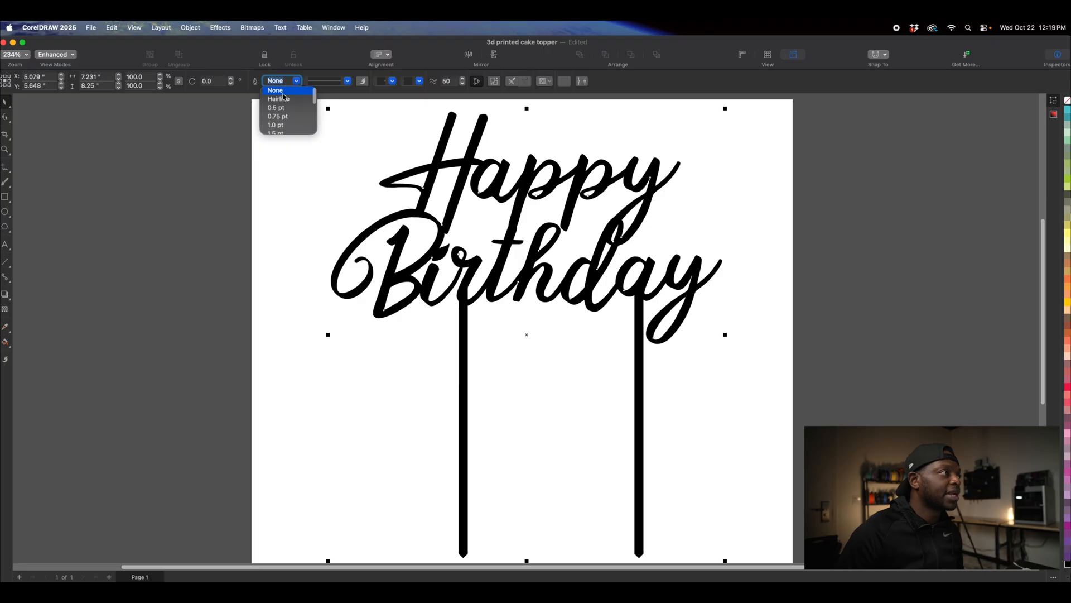
pyautogui.click(279, 98)
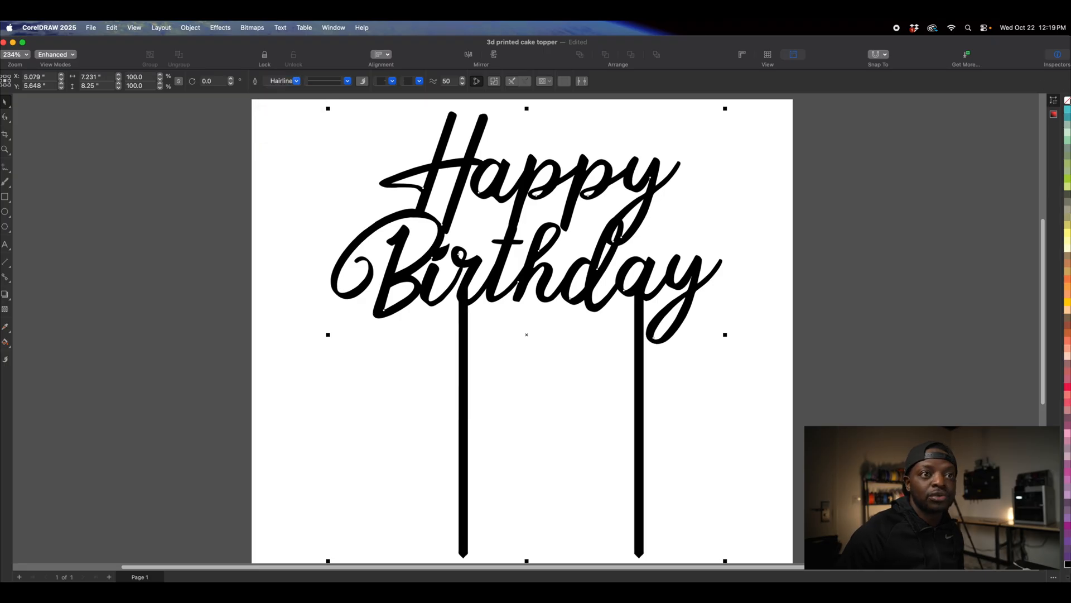
pyautogui.click(4, 342)
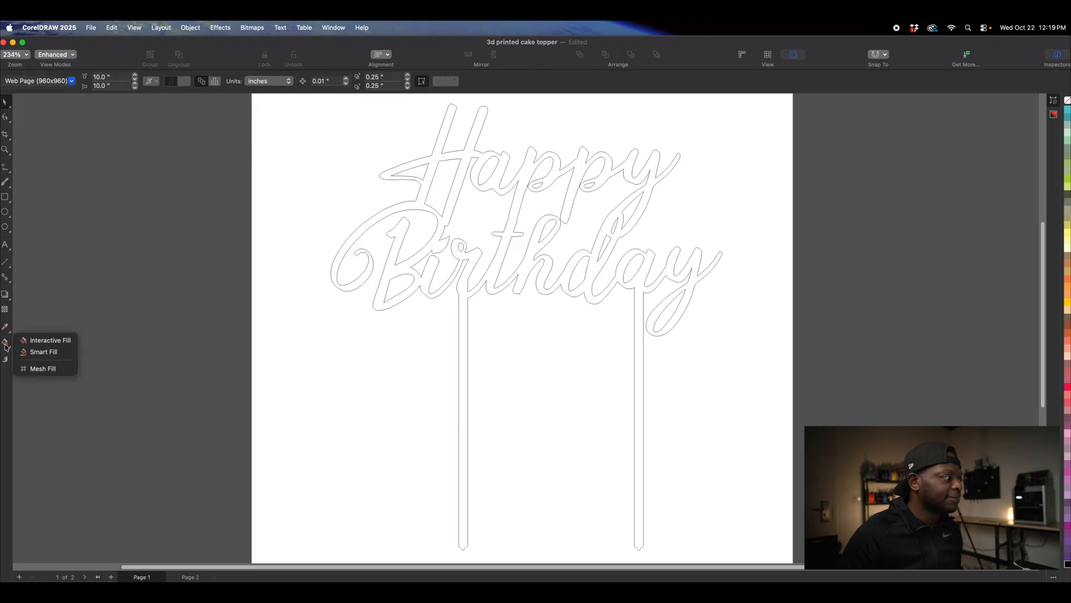
pyautogui.click(50, 341)
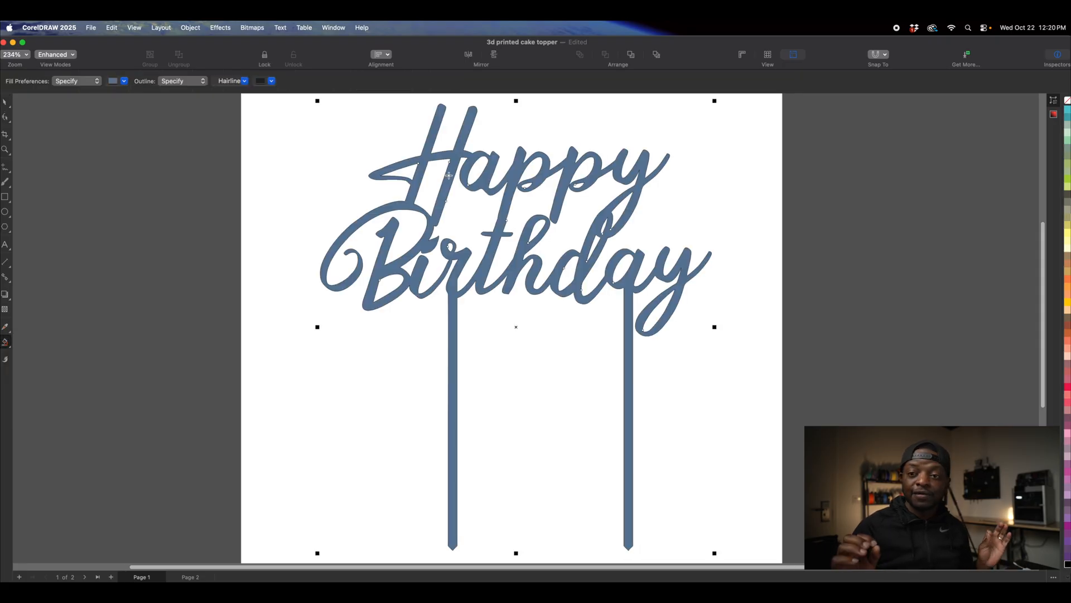
pyautogui.click(190, 577)
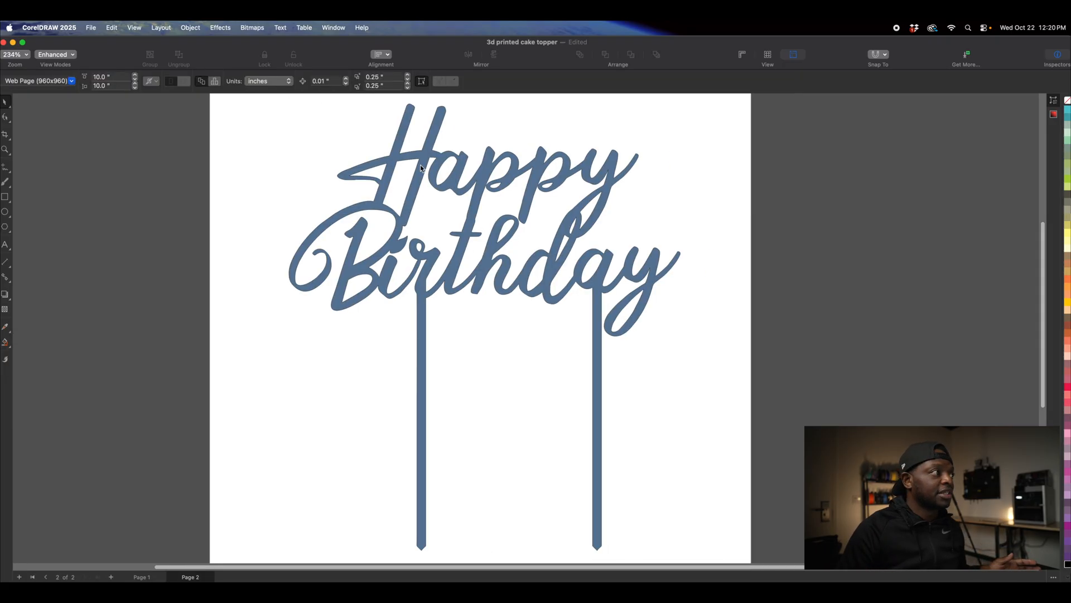
pyautogui.click(479, 205)
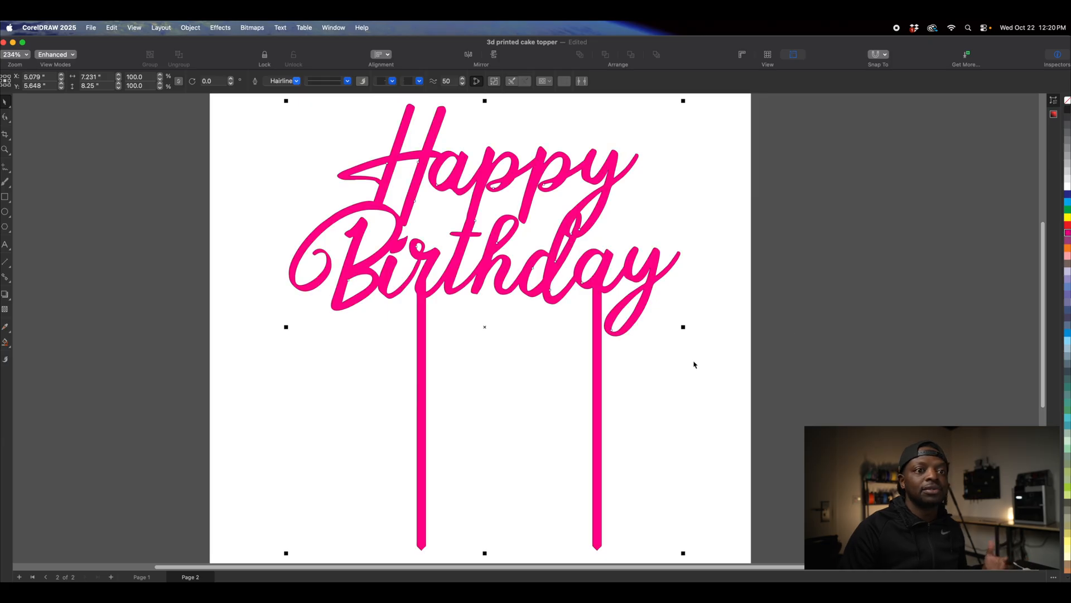
pyautogui.click(90, 27)
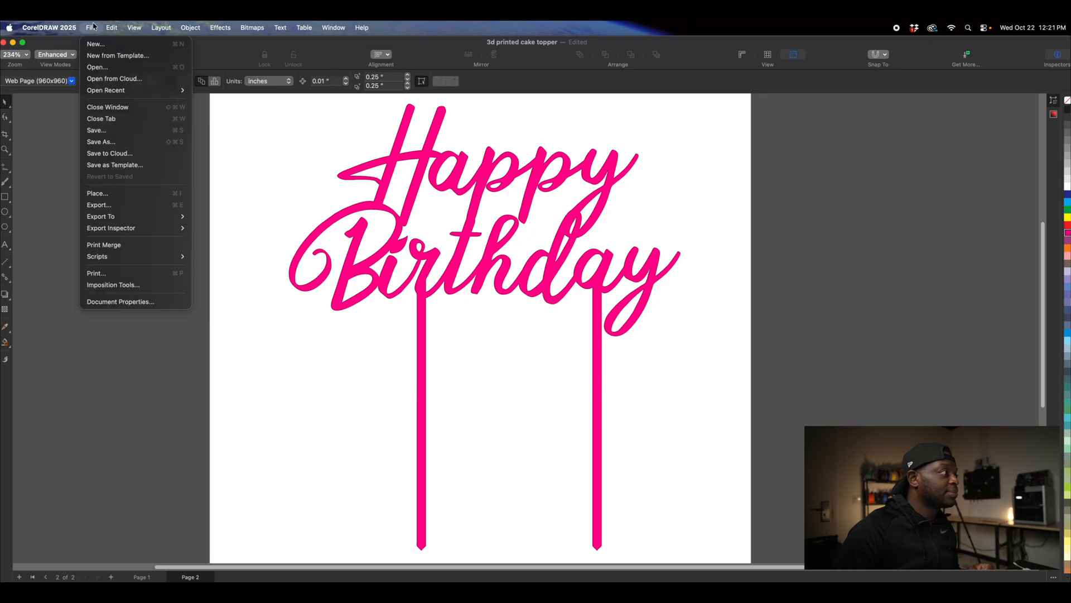
# Export the pink topper design as an SVG file to the Desktop.
pyautogui.click(98, 205)
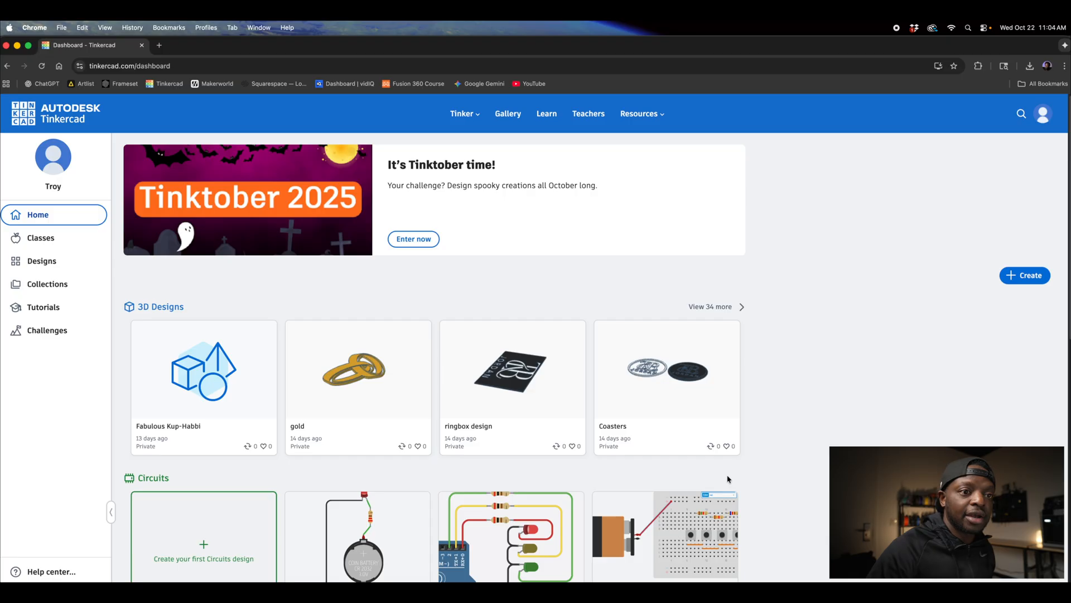
# Create a new 3D design and import '3d printed cake topper.svg' from the Desktop.
pyautogui.click(1024, 276)
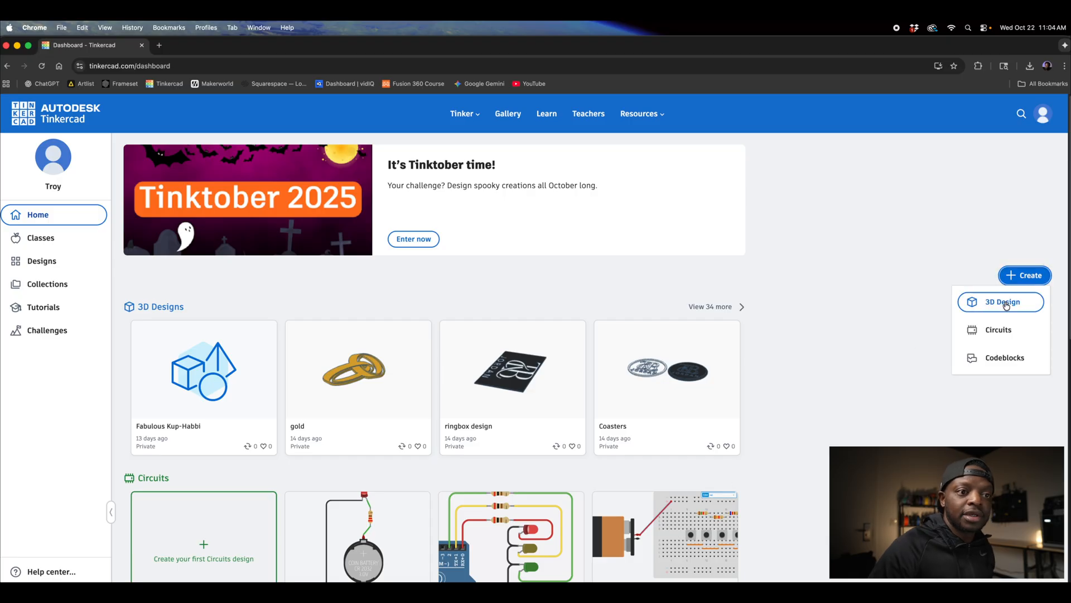
pyautogui.click(1001, 302)
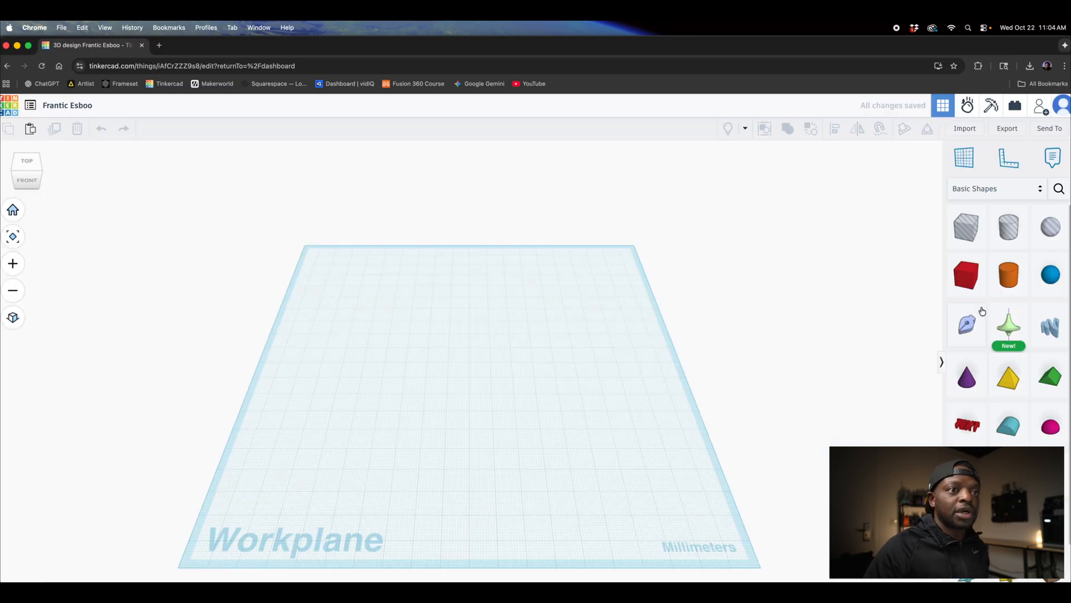
pyautogui.click(964, 128)
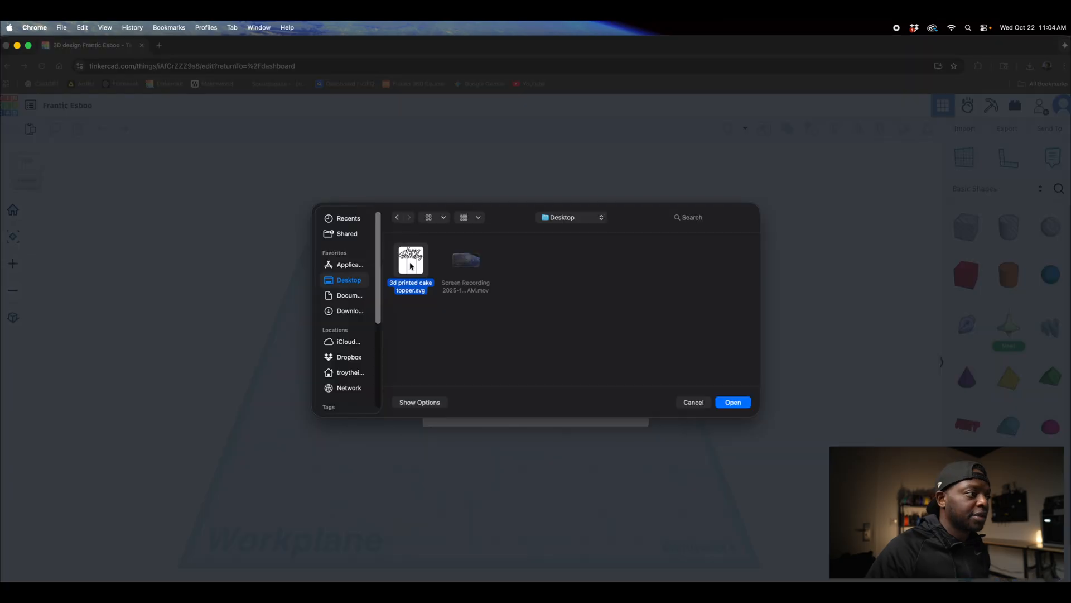
pyautogui.moveTo(724, 390)
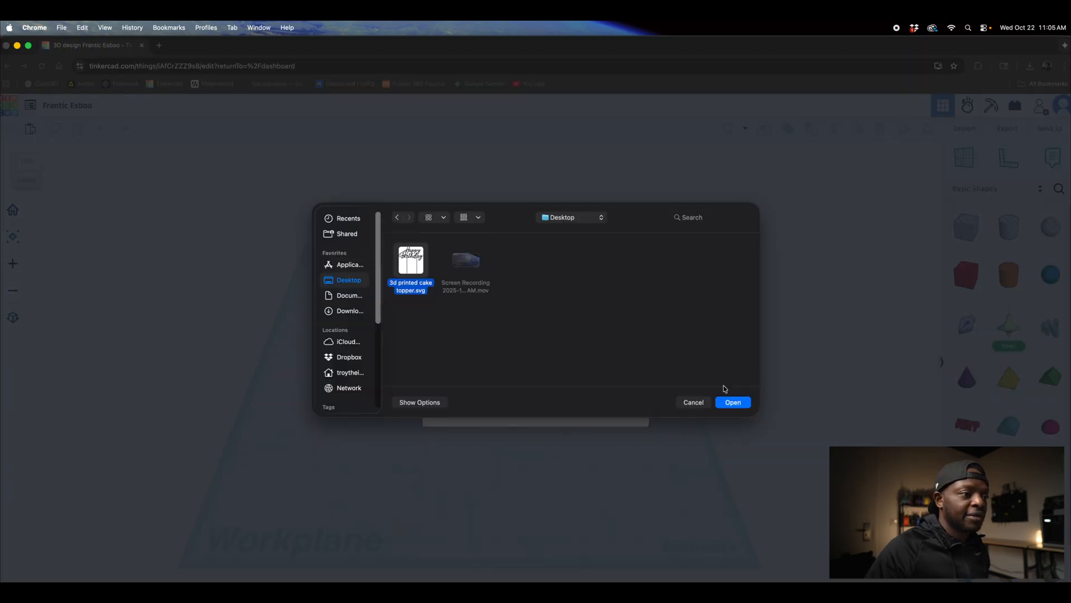
pyautogui.click(731, 402)
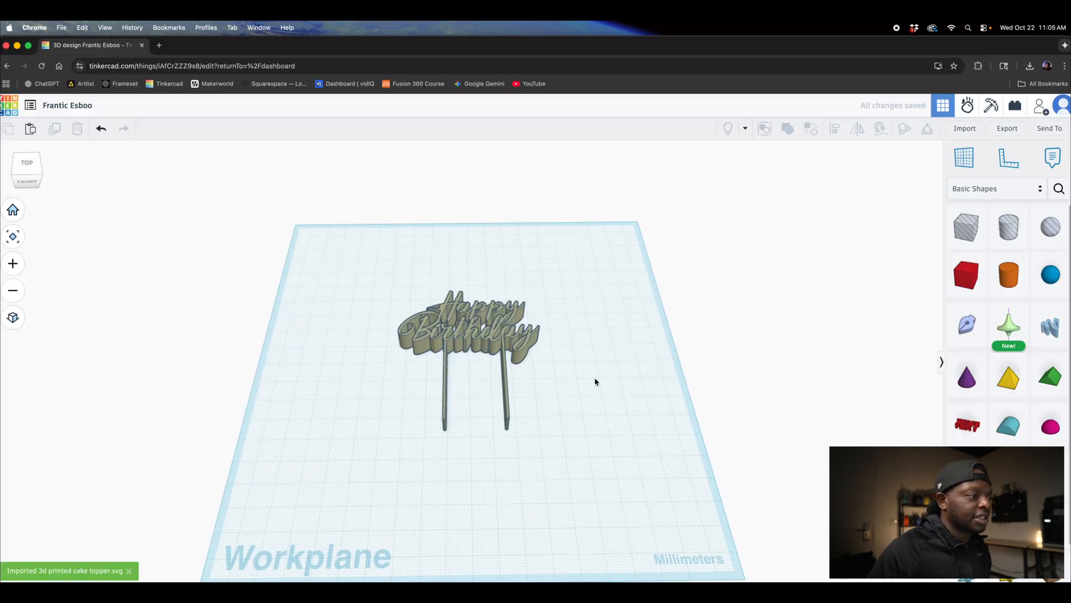
# View the workplane from the Top, select the imported topper shape and open the workspace settings.
pyautogui.click(26, 162)
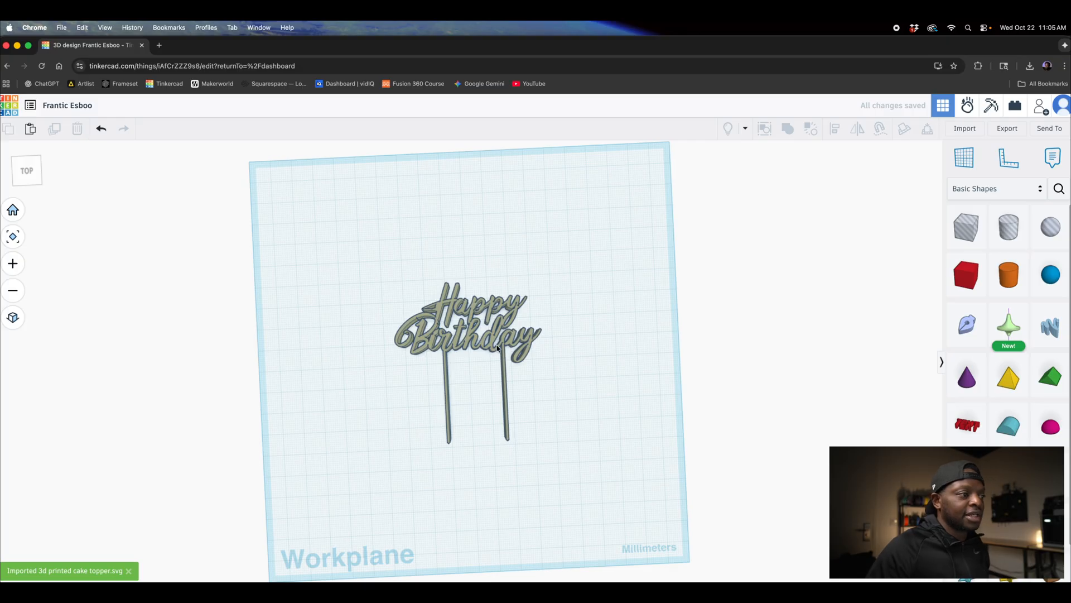
pyautogui.click(466, 322)
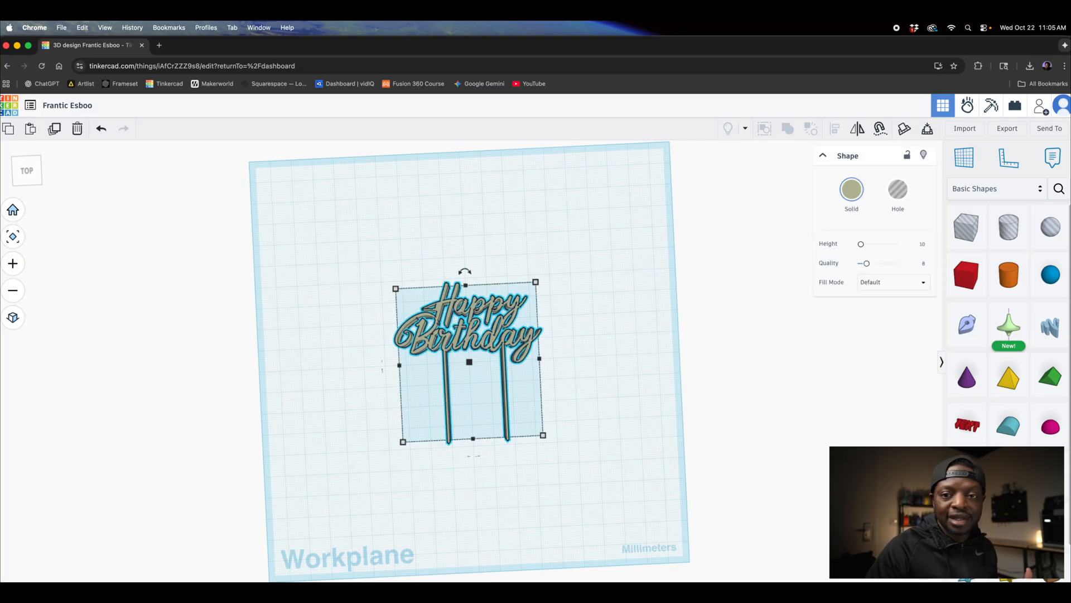
pyautogui.click(572, 352)
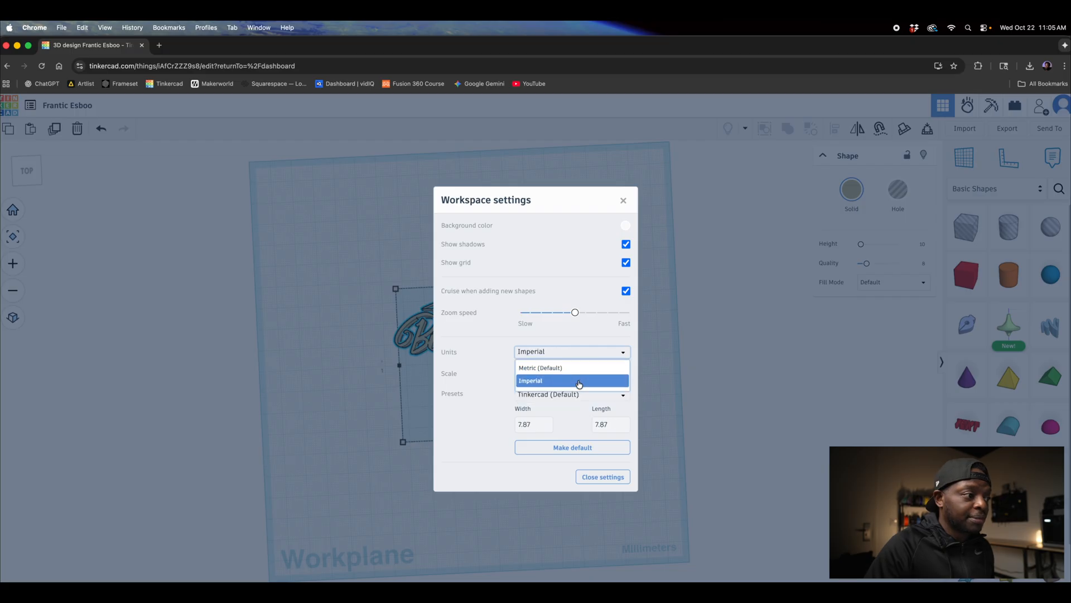
# Set workspace units to Imperial at 1:1 inches with a 10 by 10 workplane and close settings.
pyautogui.click(573, 380)
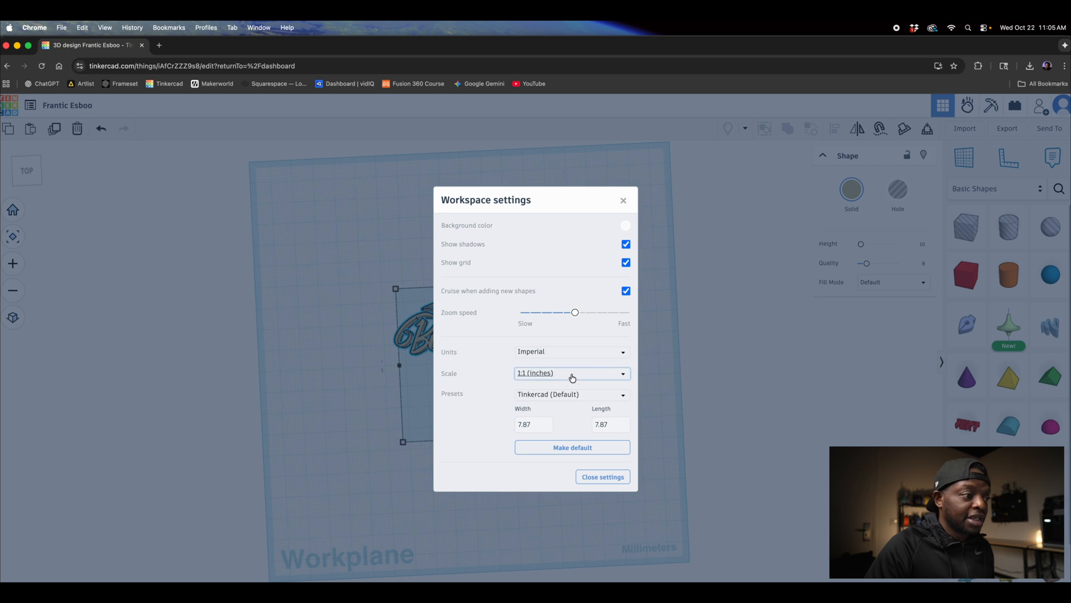
pyautogui.click(602, 476)
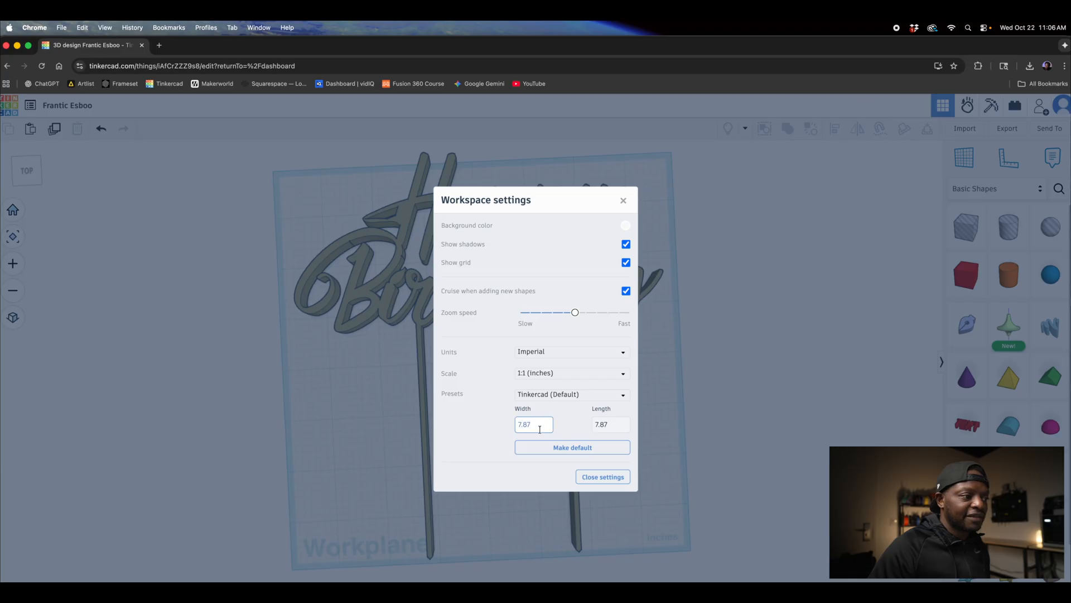
pyautogui.write('10.00')
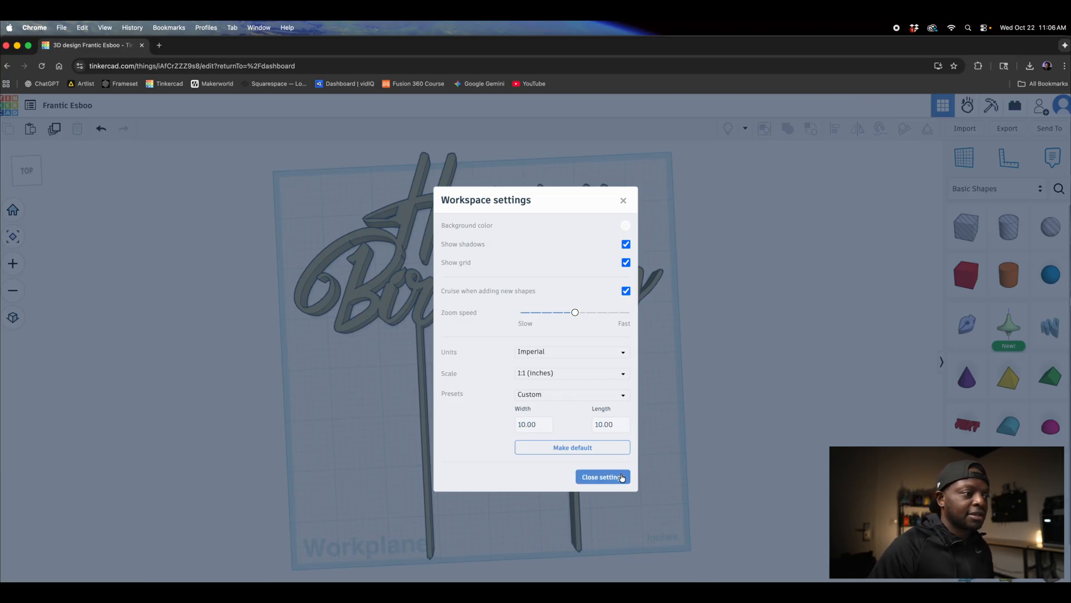
pyautogui.click(602, 476)
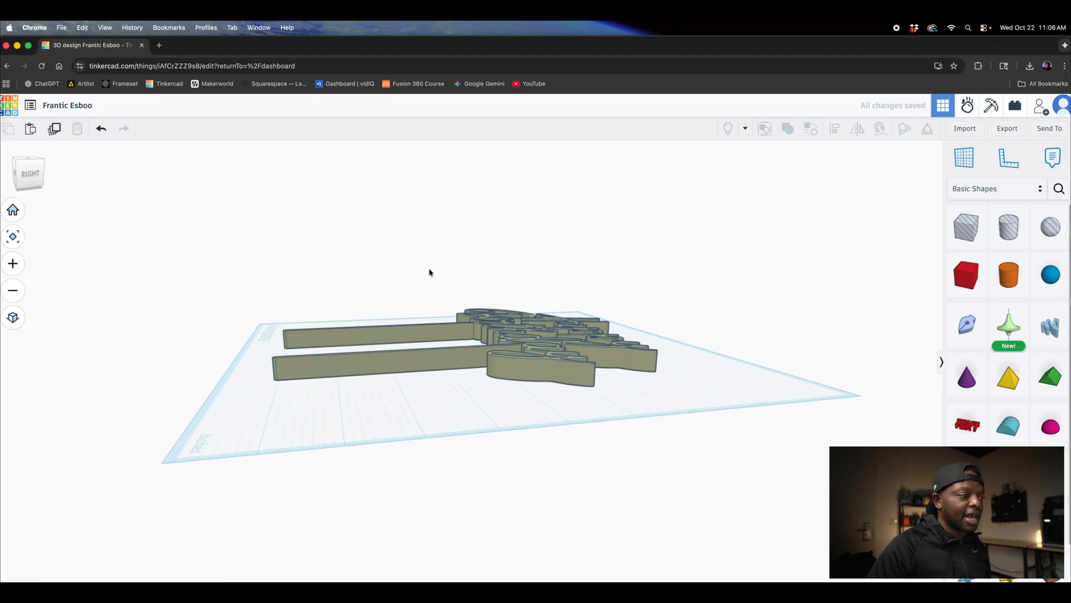
# Return to Top view, select the topper and give it a solid pink colour in the Shape panel.
pyautogui.click(463, 332)
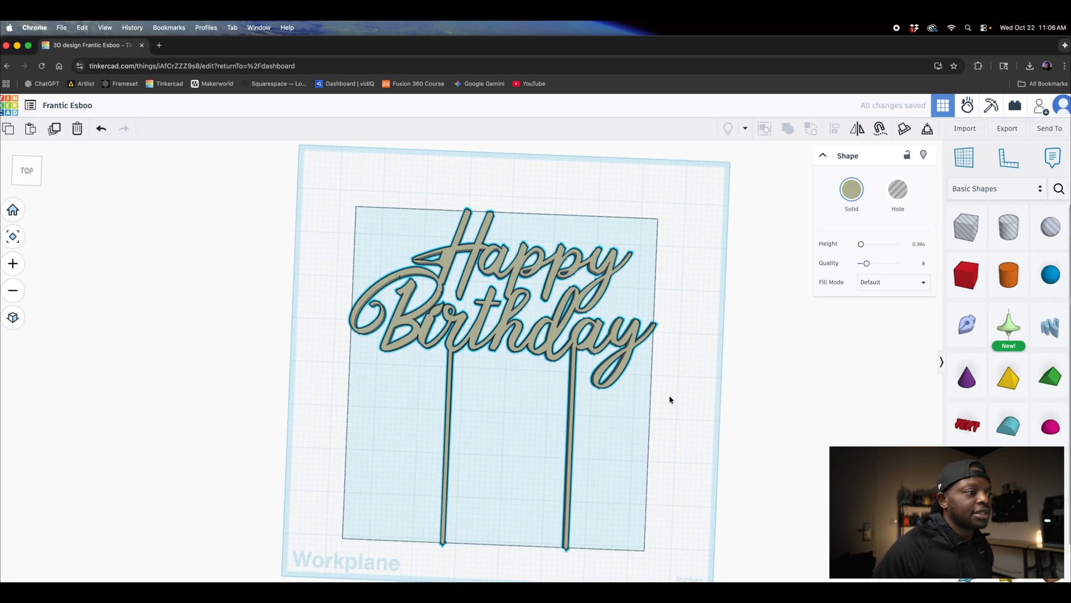
pyautogui.click(851, 189)
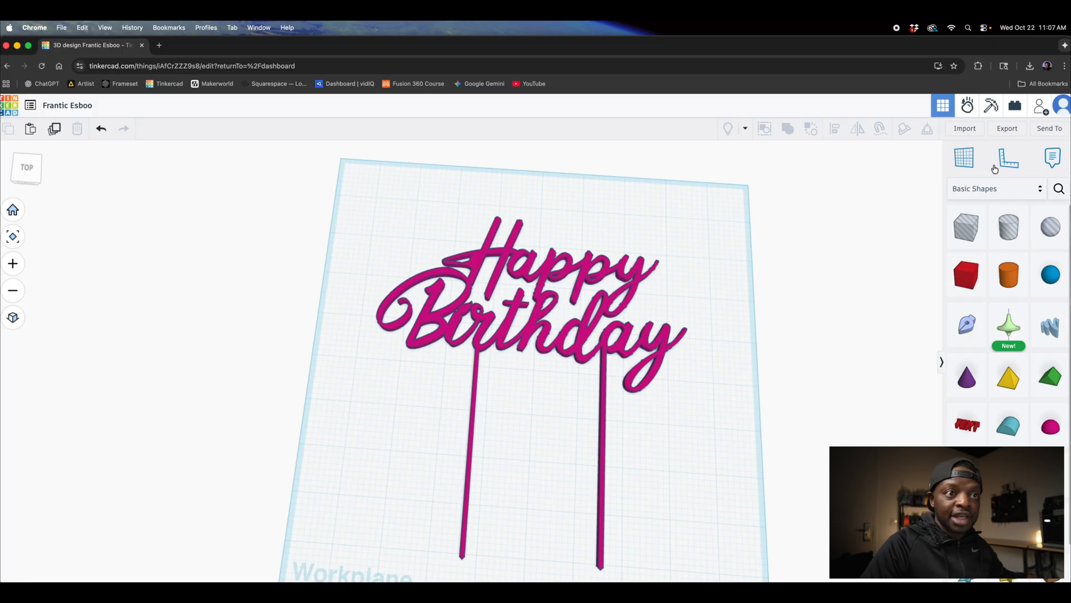
pyautogui.click(1007, 128)
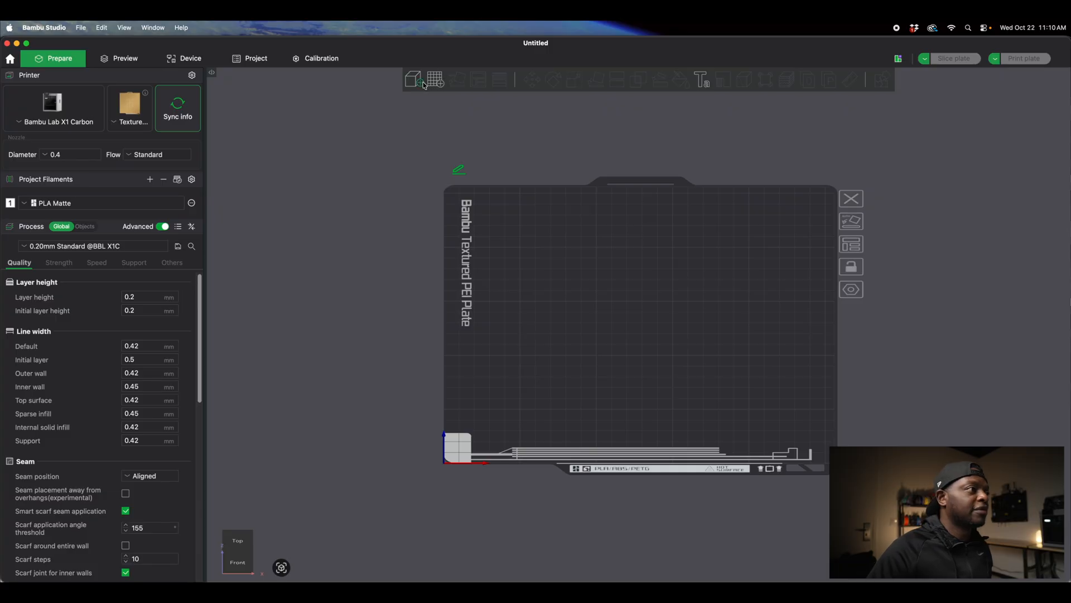
pyautogui.moveTo(416, 79)
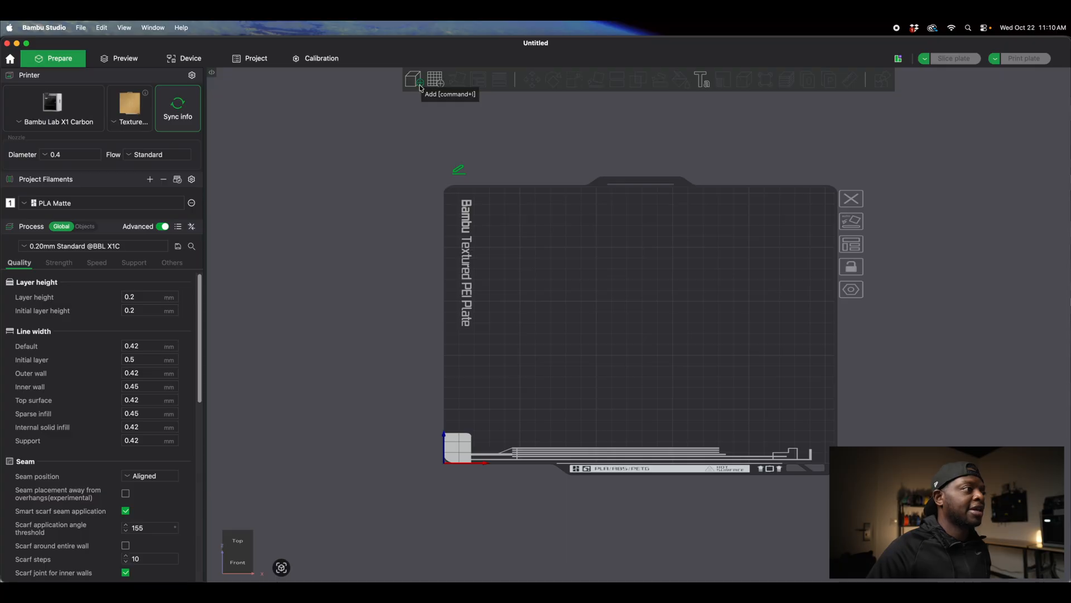
# Start adding a model, browsing to Downloads where 3d print cake topper.stl sits.
pyautogui.click(412, 79)
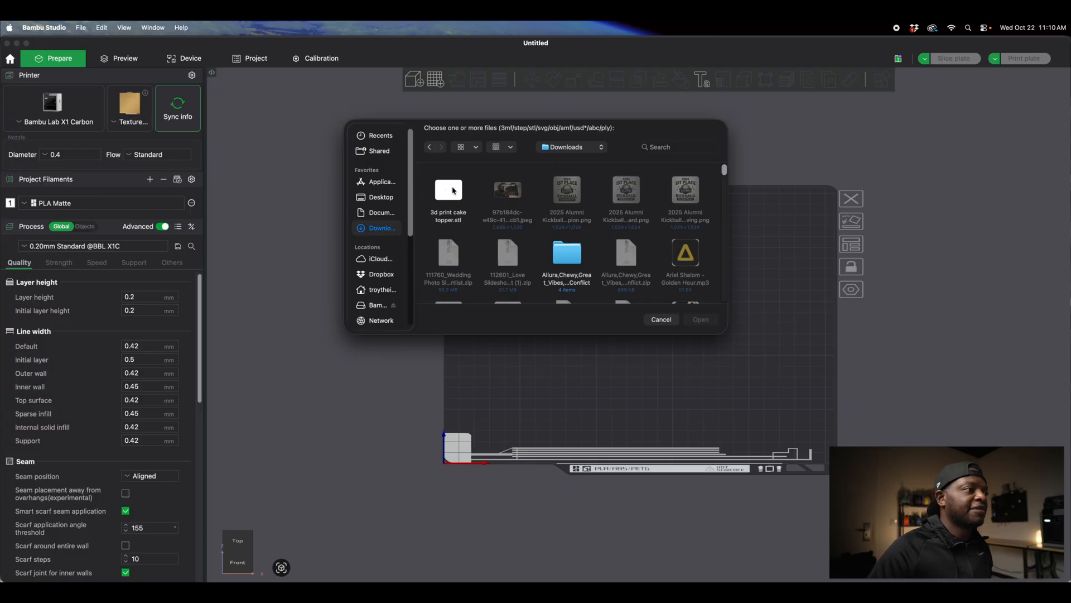